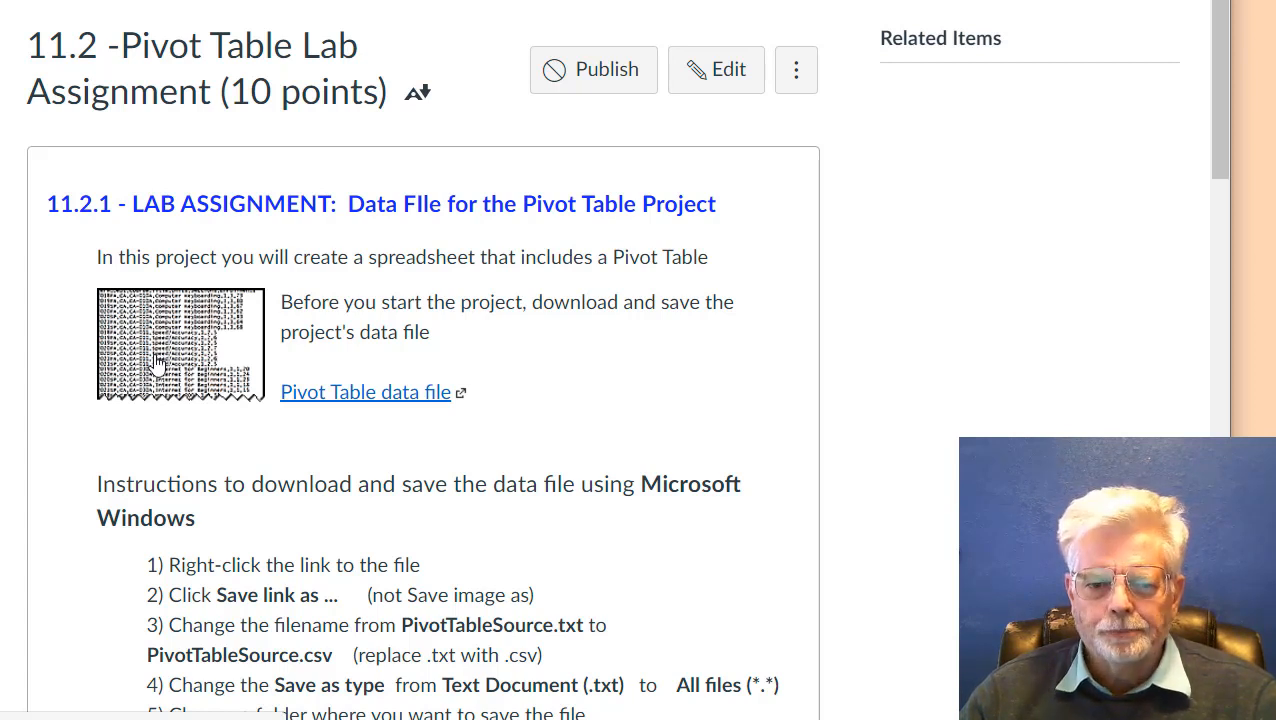
Step: Open the 'Pivot Table data file' link on the 11.2 Pivot Table Lab Assignment page
click(365, 391)
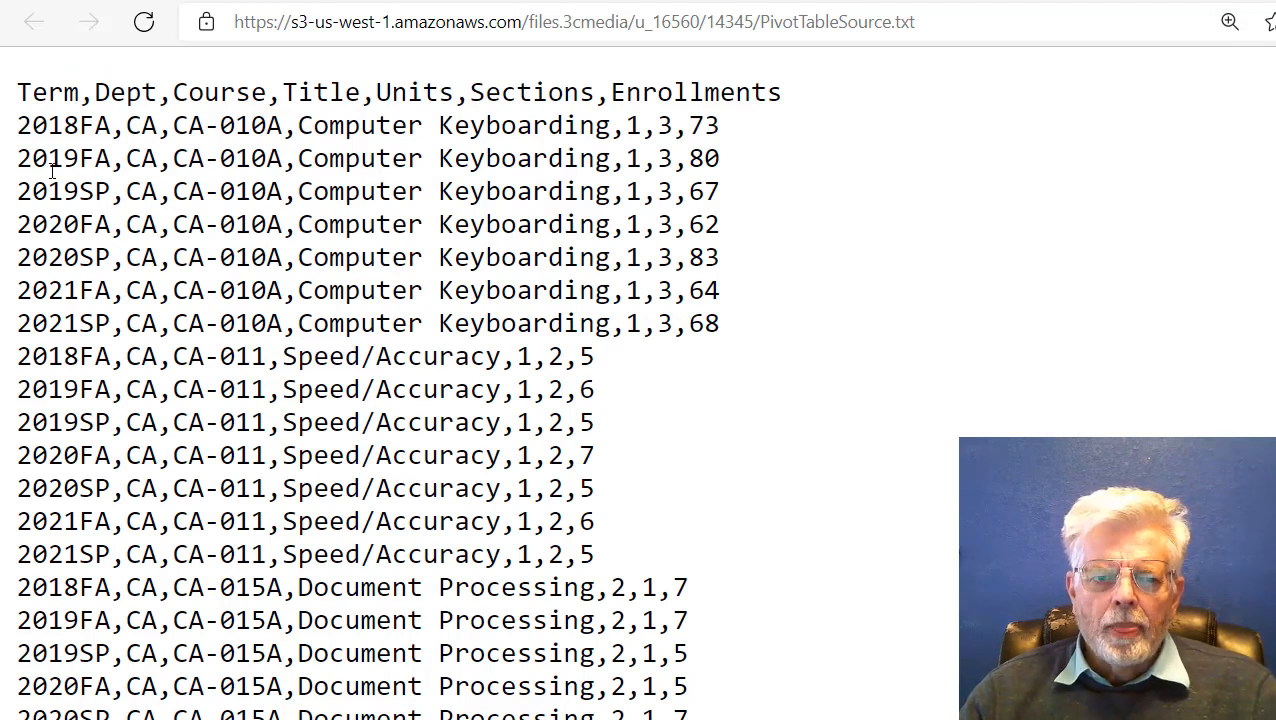
mouse_move(22, 92)
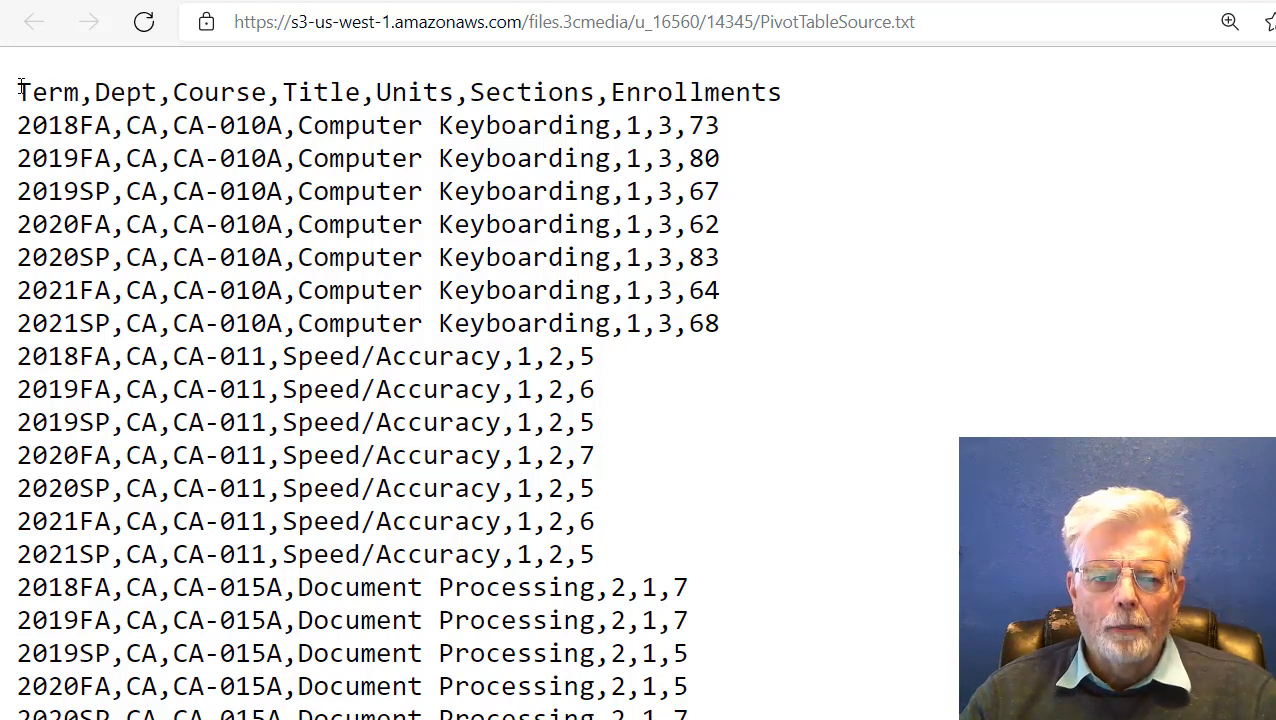
drag(17, 92, 147, 92)
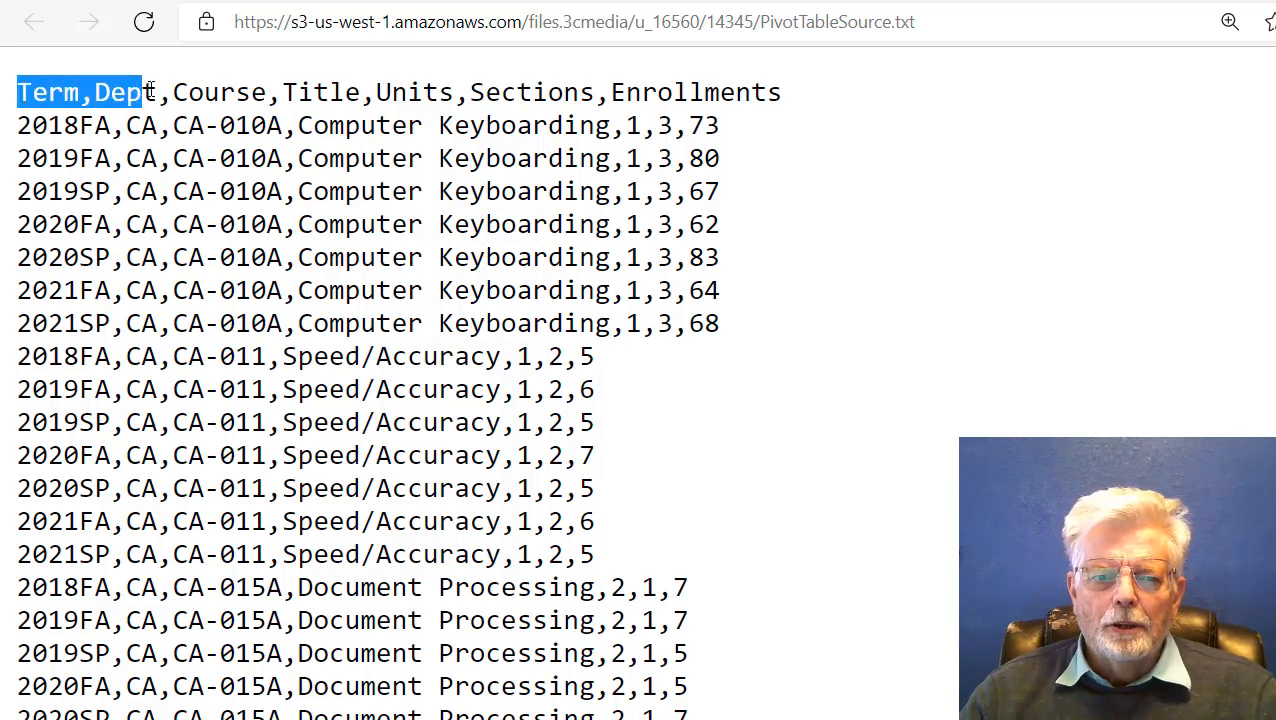
drag(145, 91, 330, 91)
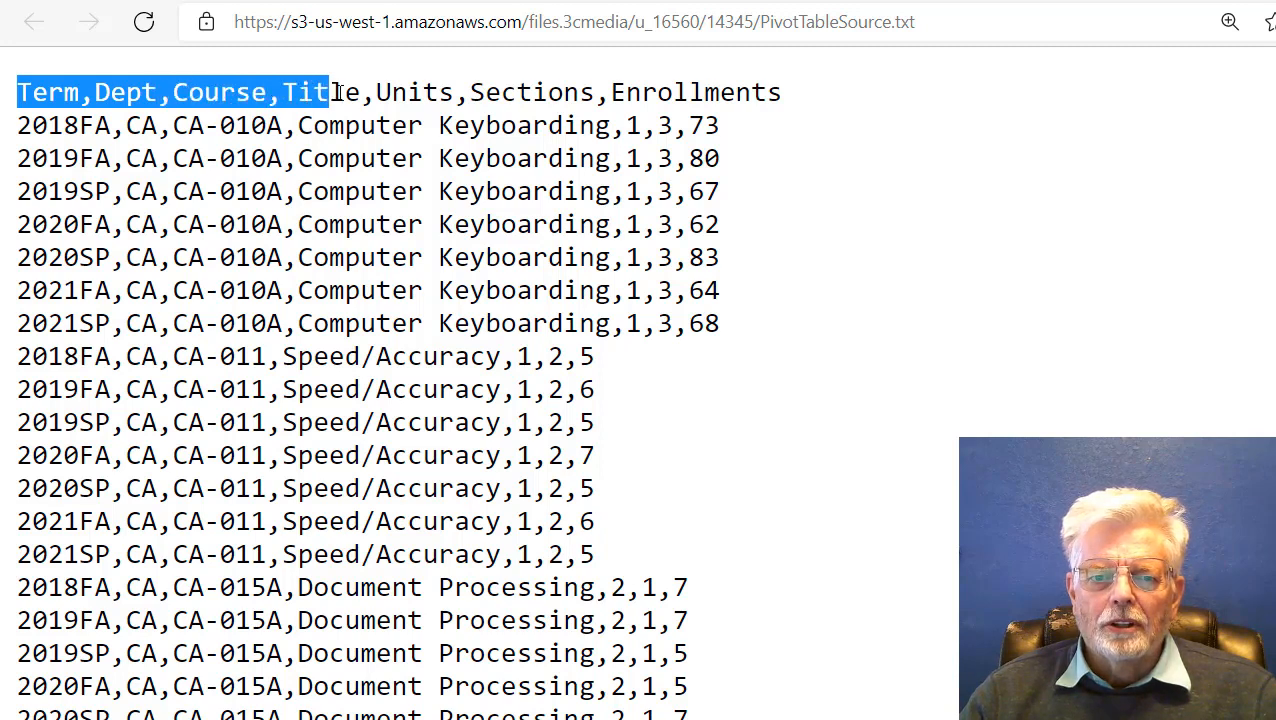
drag(327, 92, 452, 92)
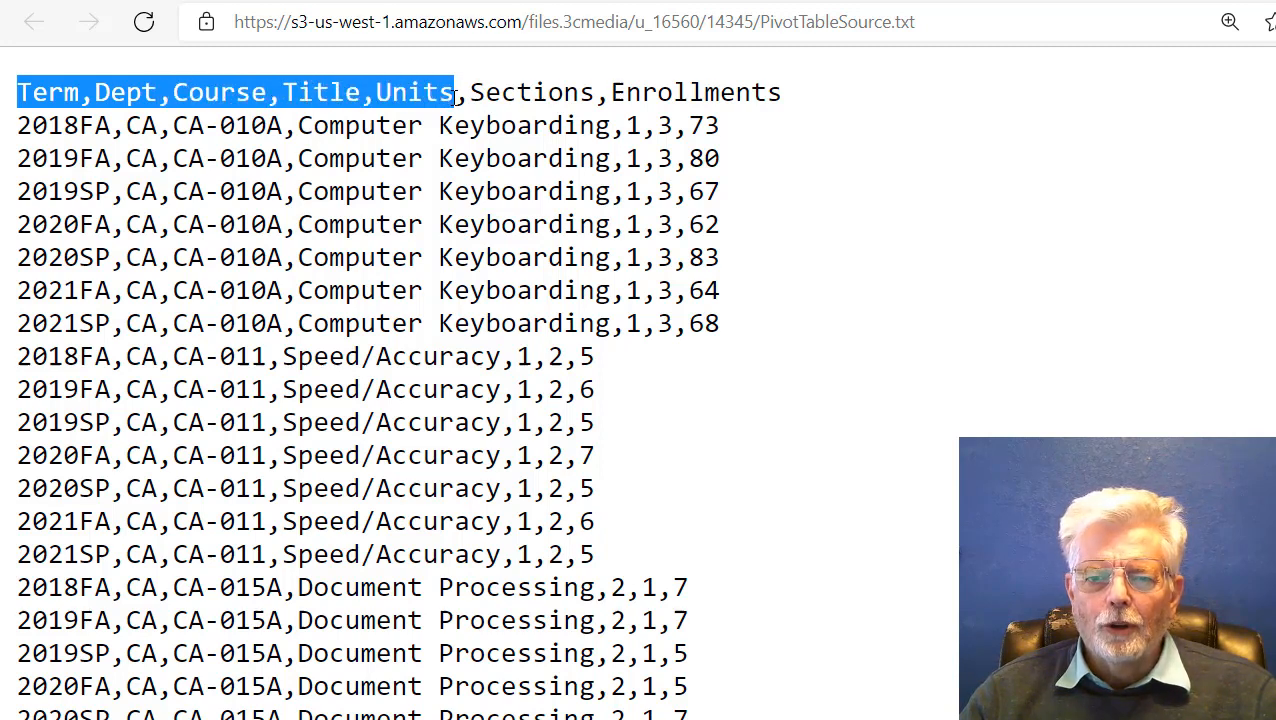
drag(453, 92, 780, 92)
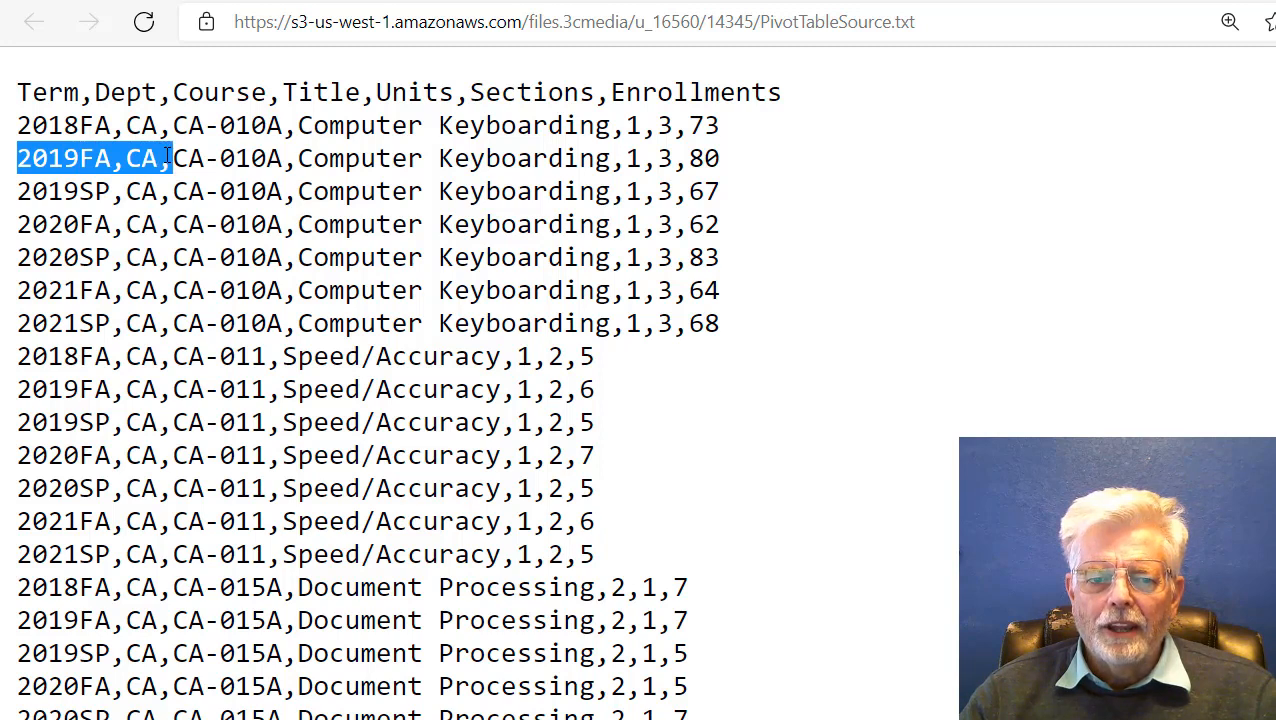
drag(175, 158, 285, 158)
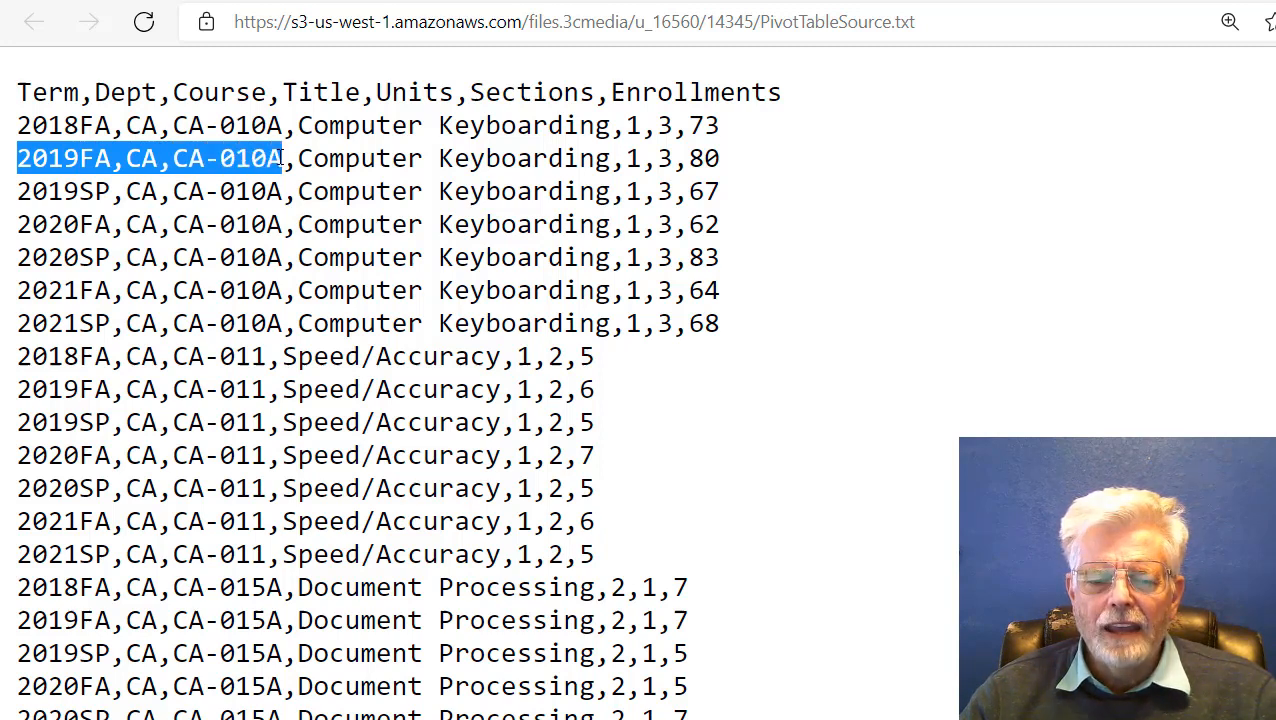
click(305, 158)
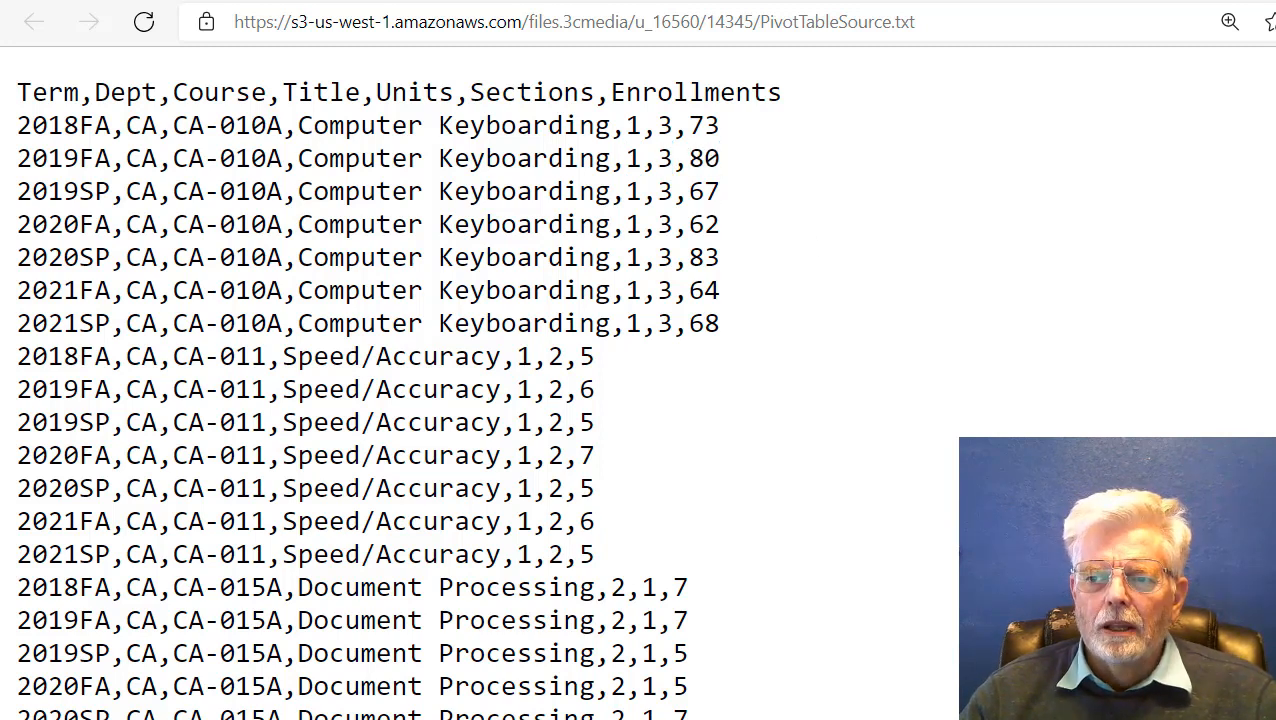
scroll(down, 3)
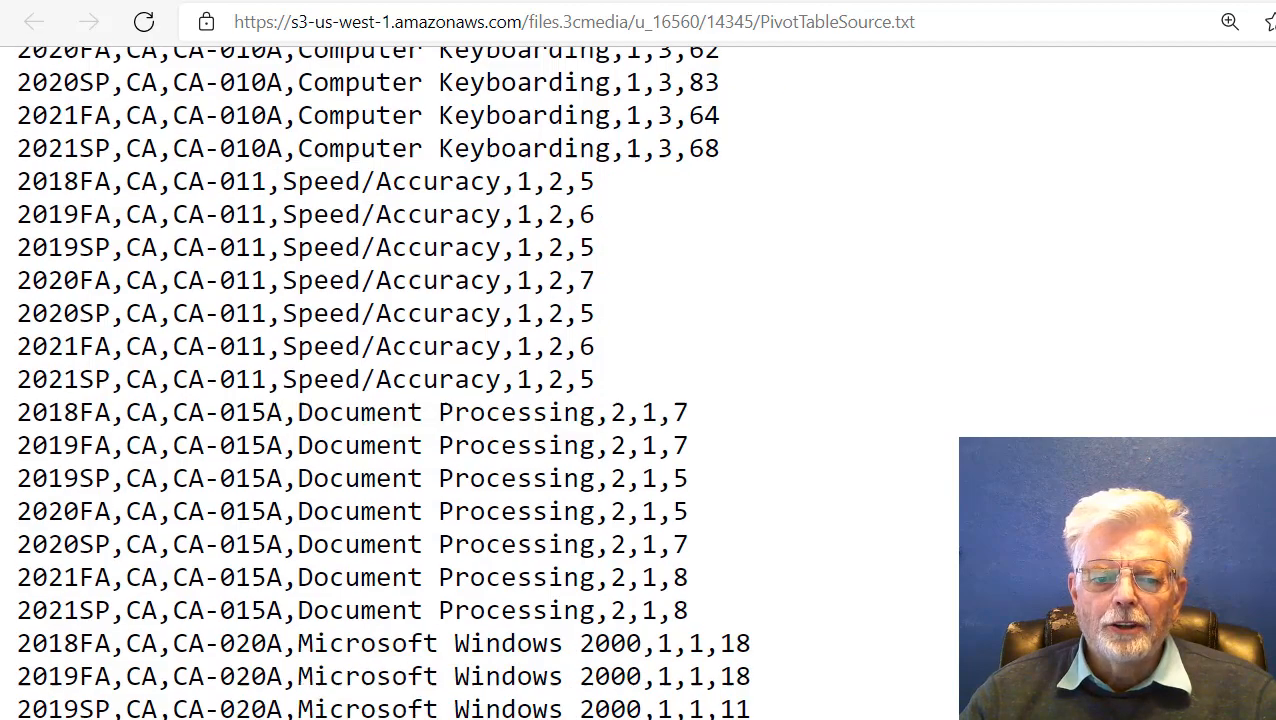
scroll(down, 3)
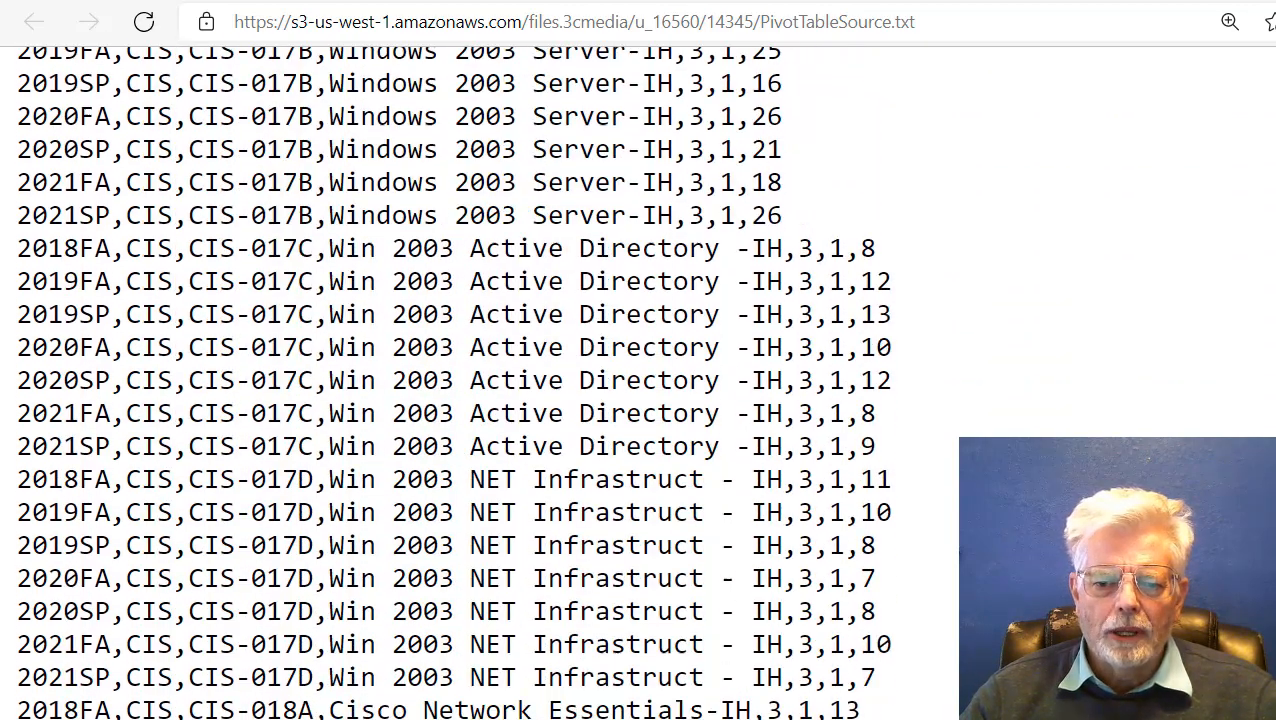
scroll(down, 3)
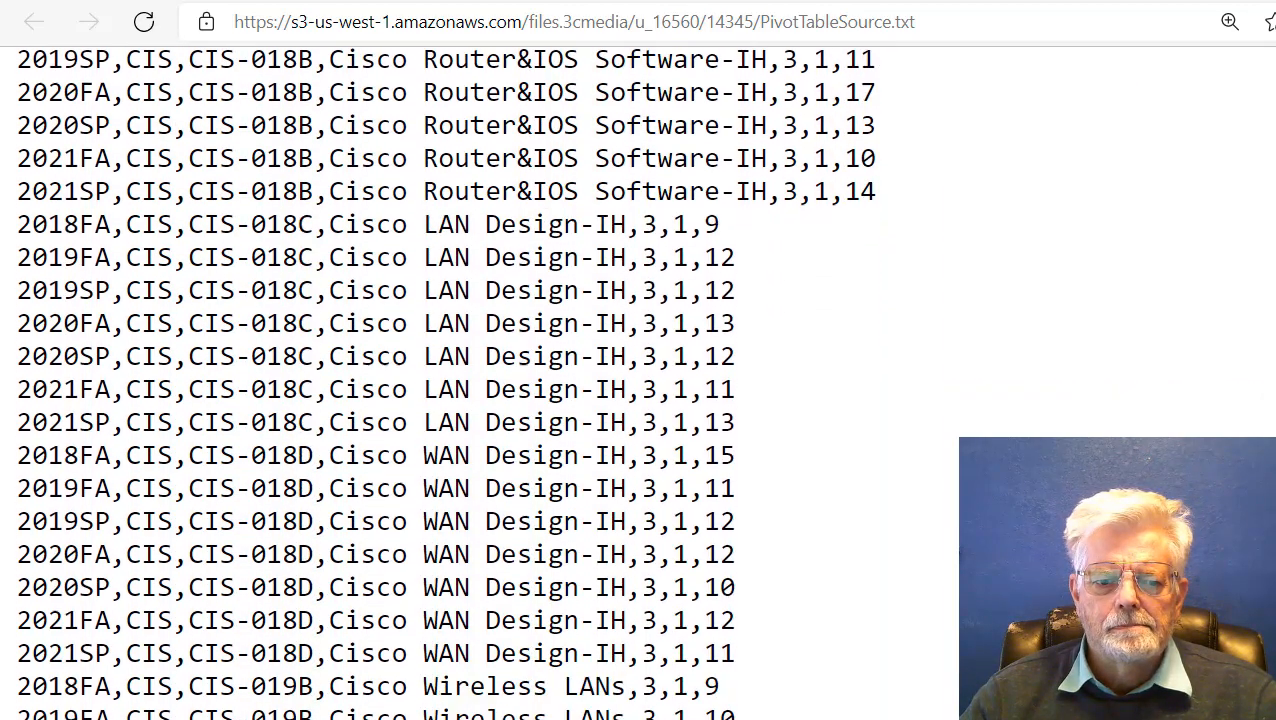
scroll(down, 3)
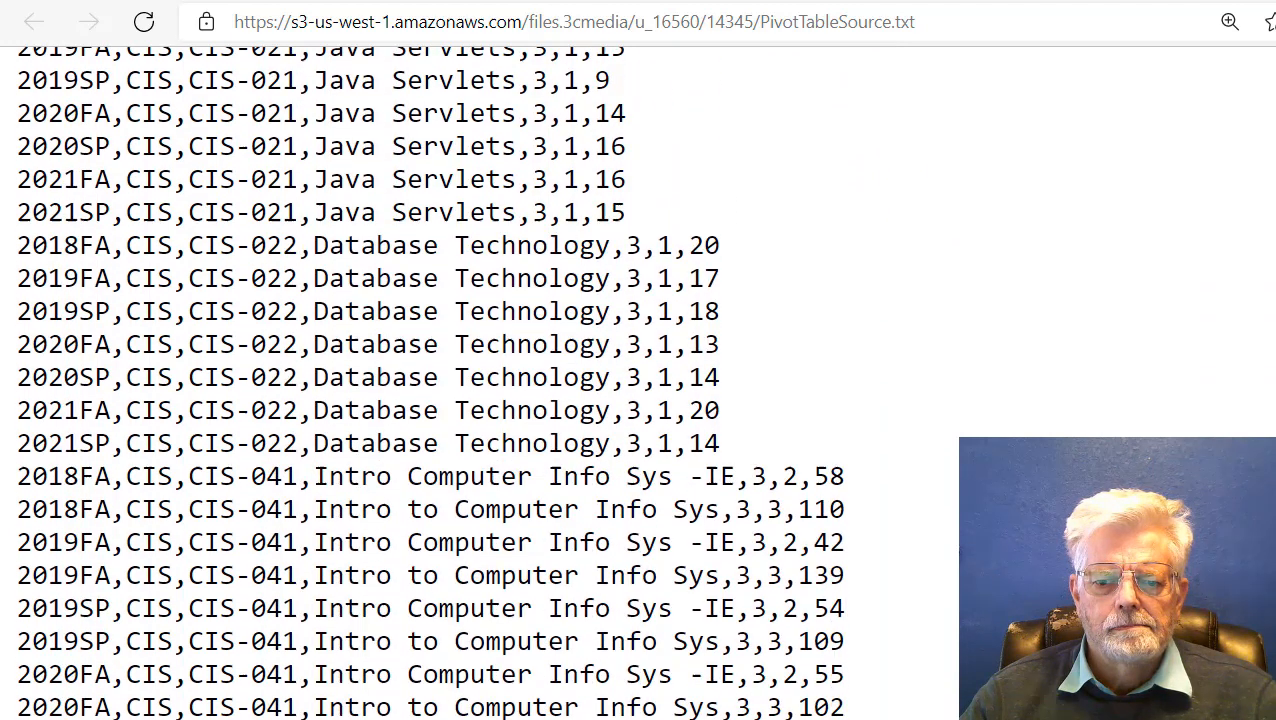
scroll(down, 3)
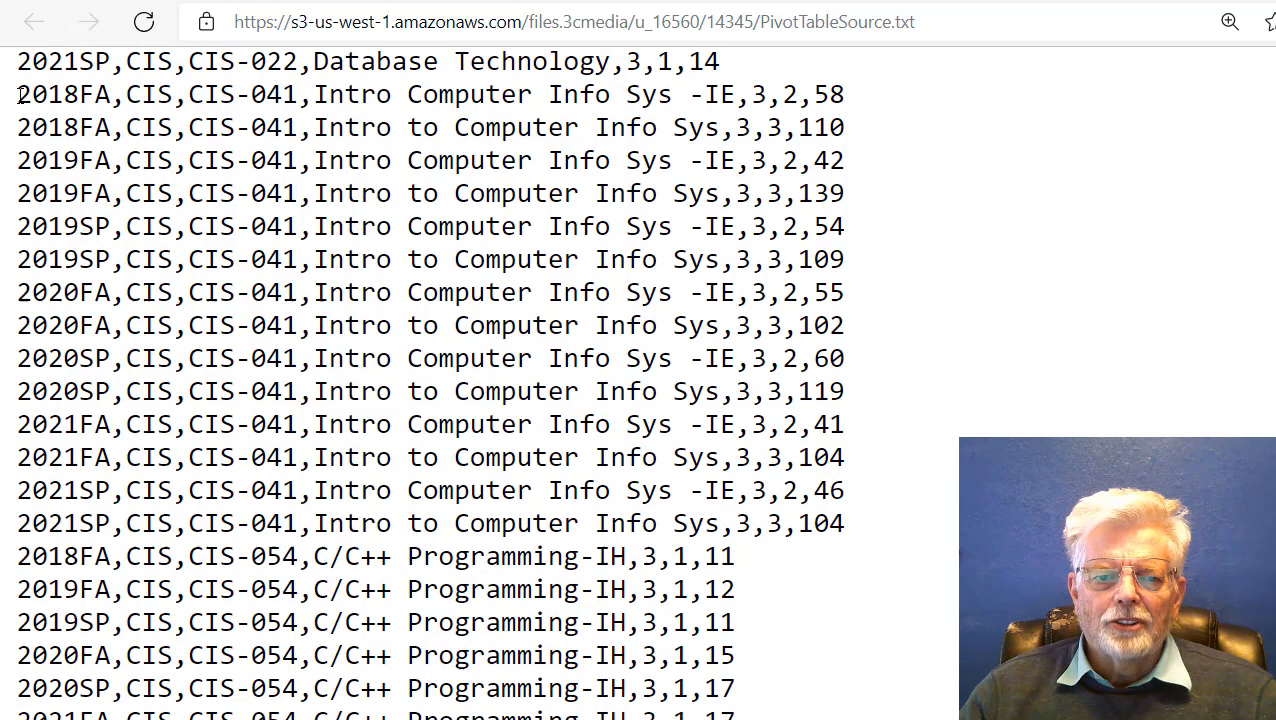
double_click(148, 94)
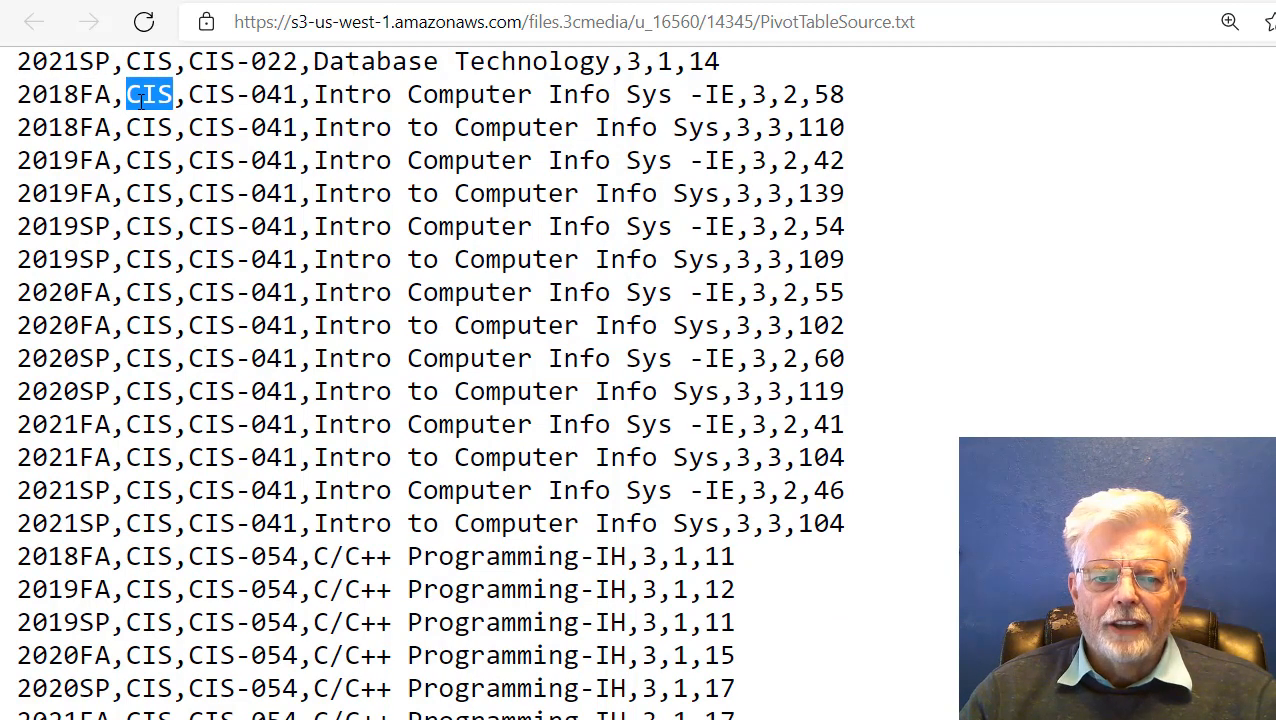
double_click(242, 94)
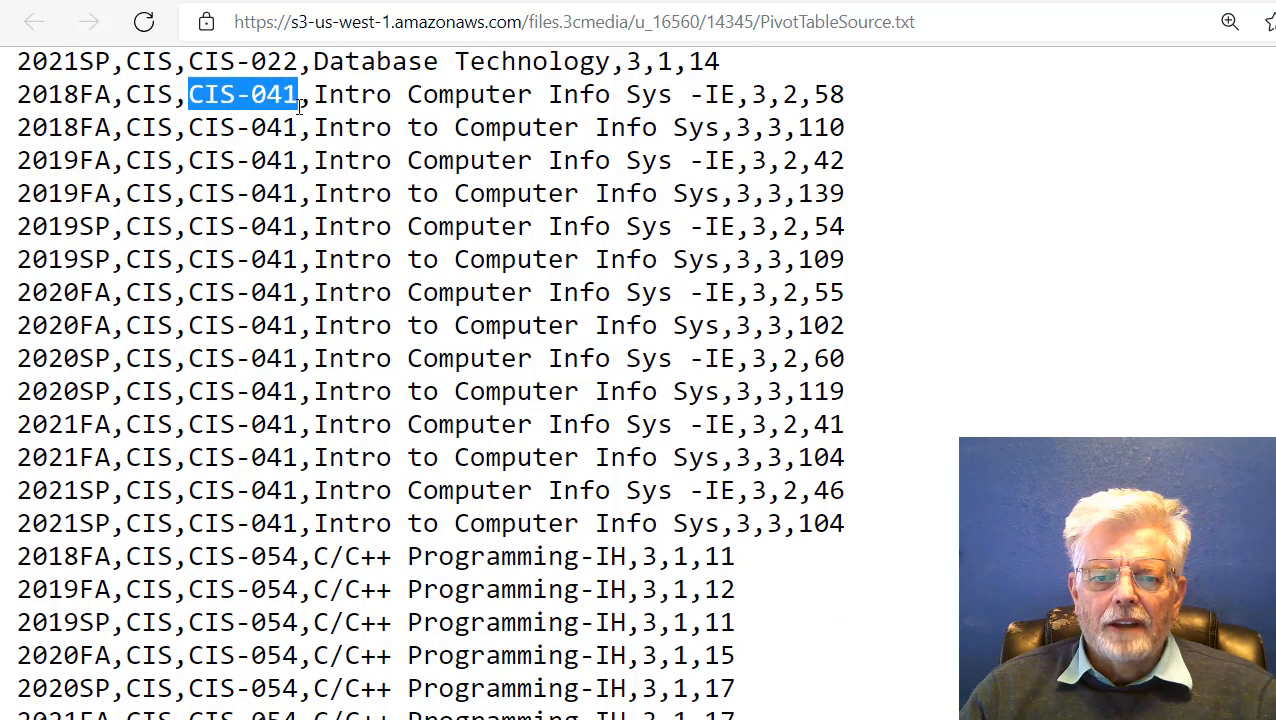
double_click(420, 94)
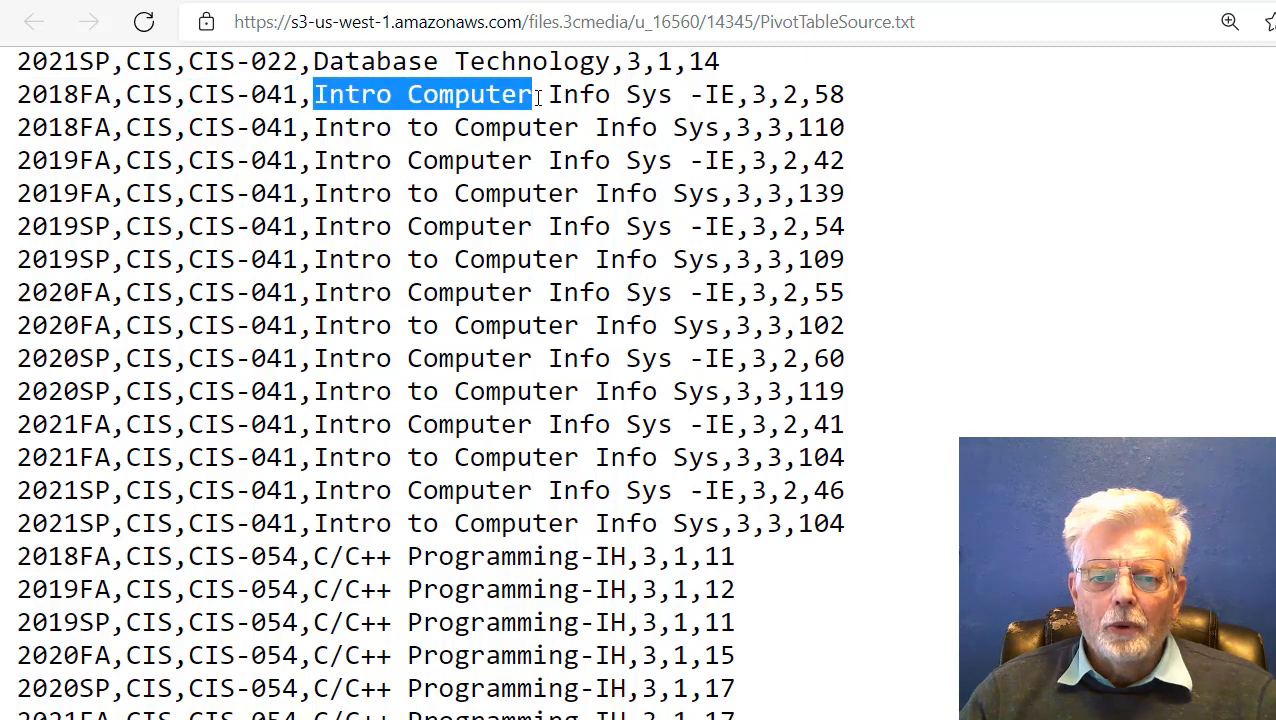
drag(530, 94, 688, 94)
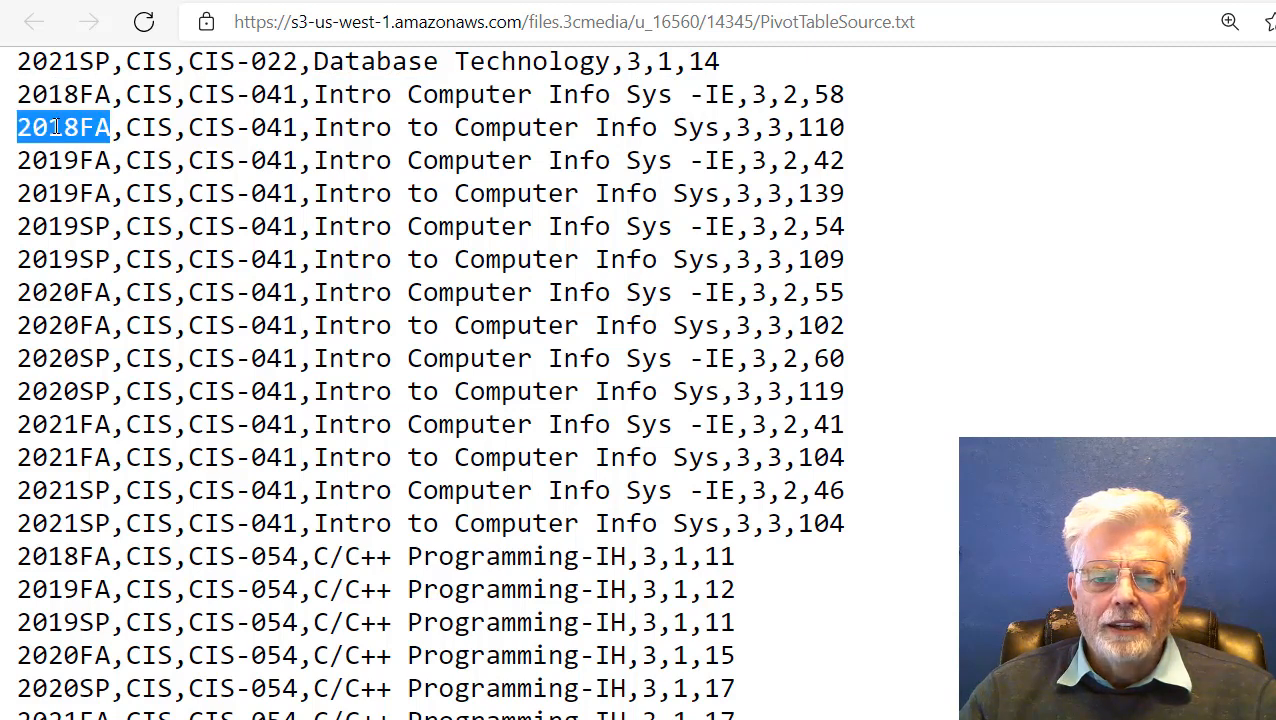
mouse_move(567, 82)
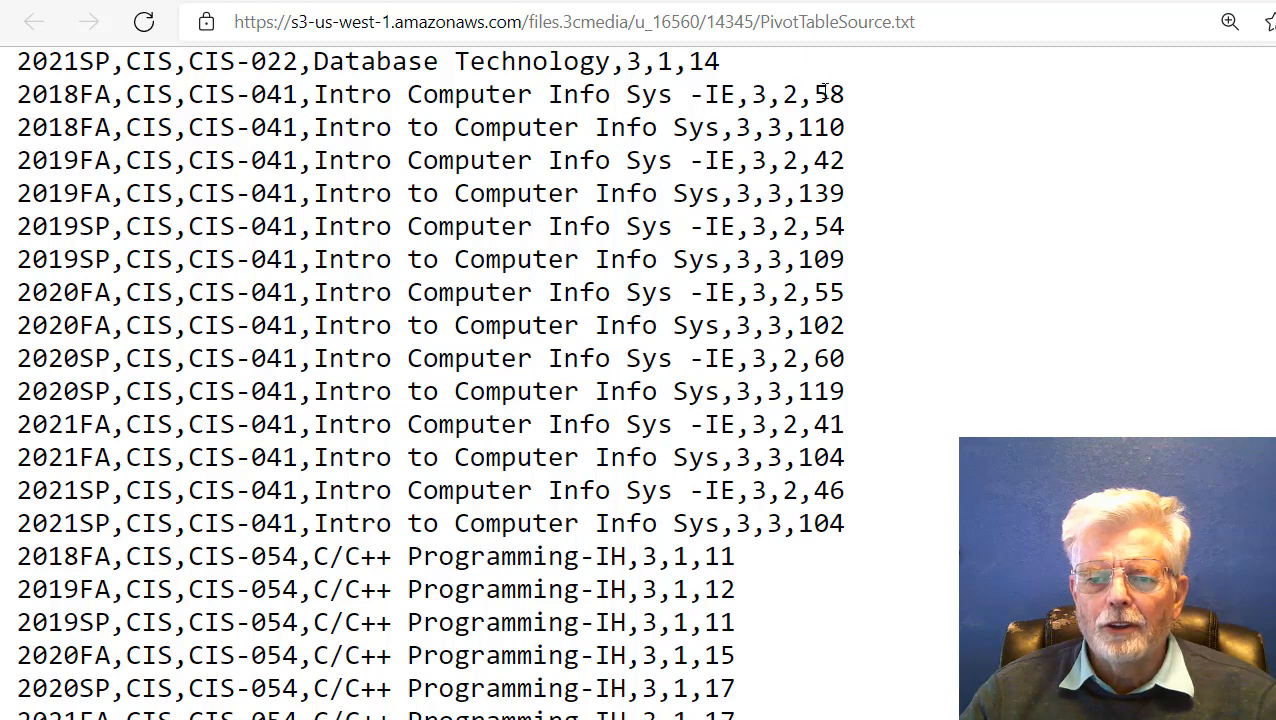
double_click(826, 94)
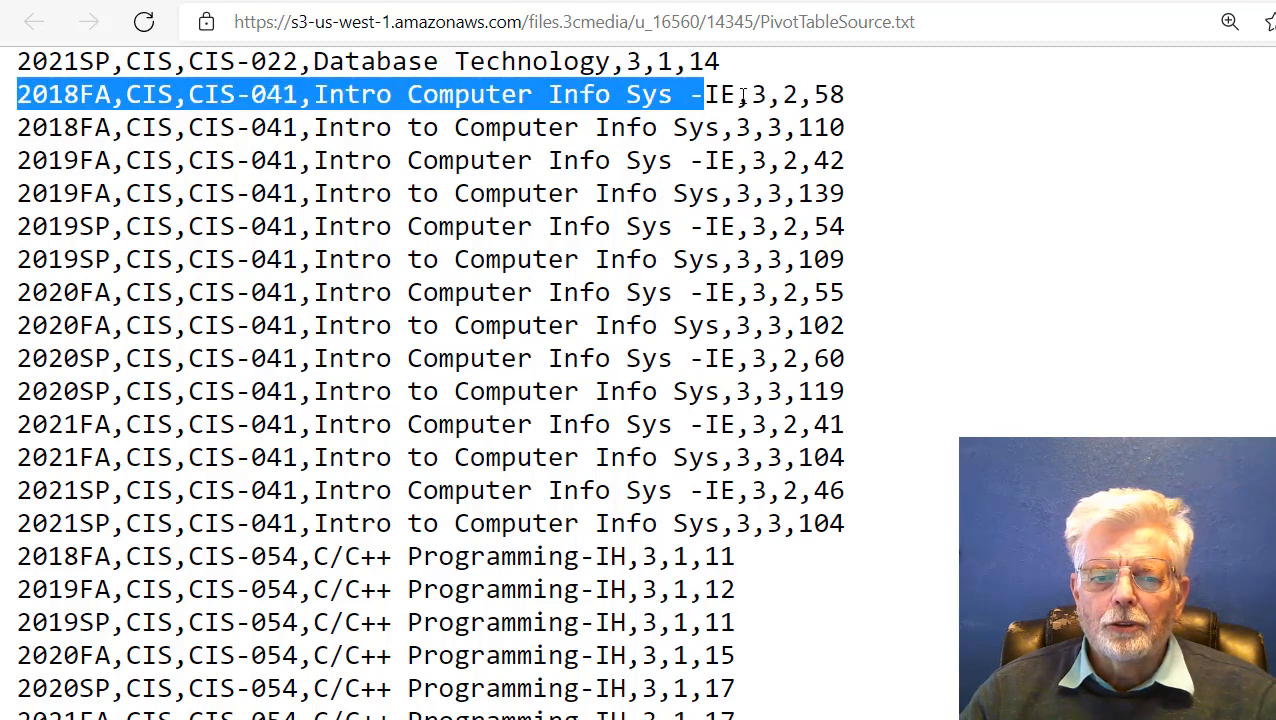
drag(700, 94, 860, 127)
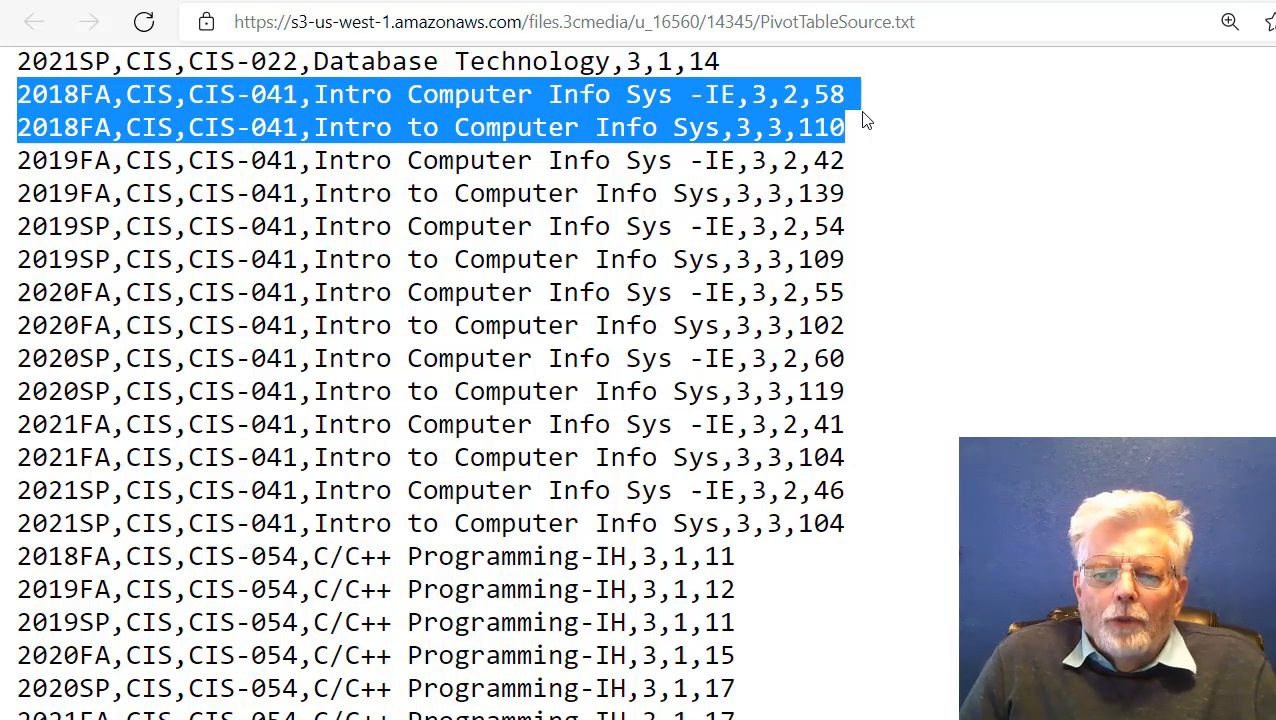
mouse_move(845, 445)
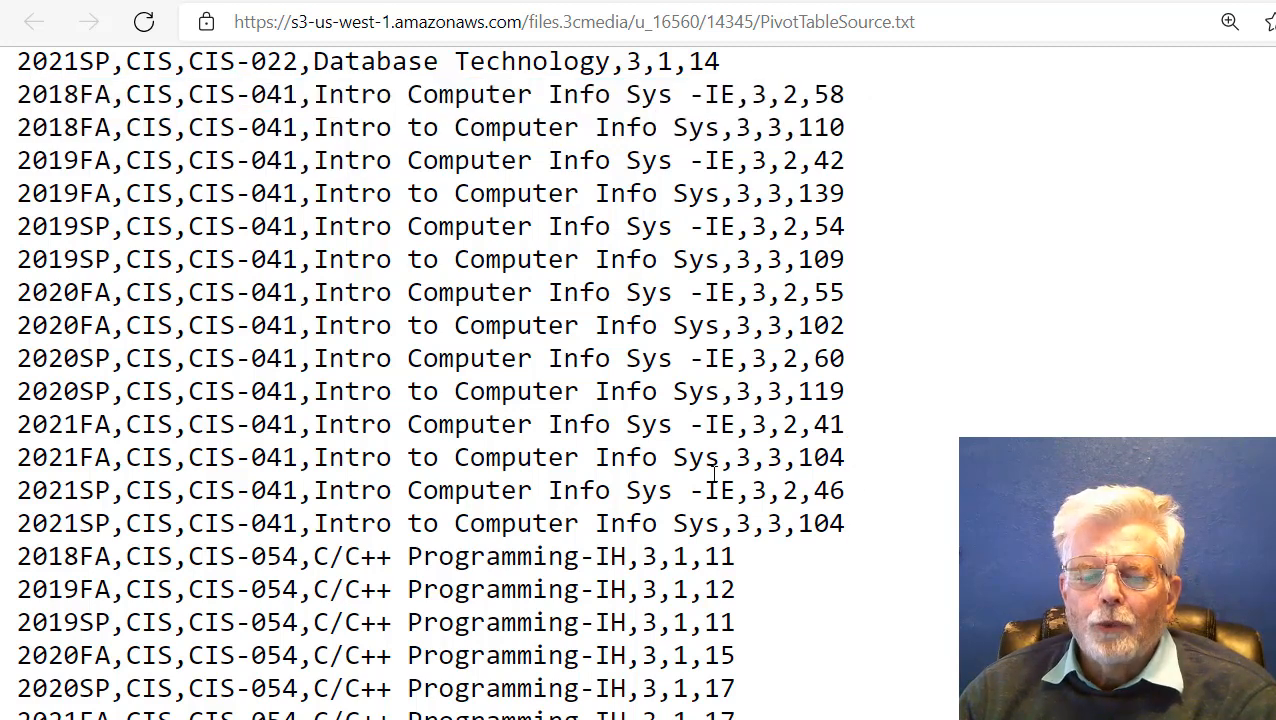
drag(20, 94, 845, 523)
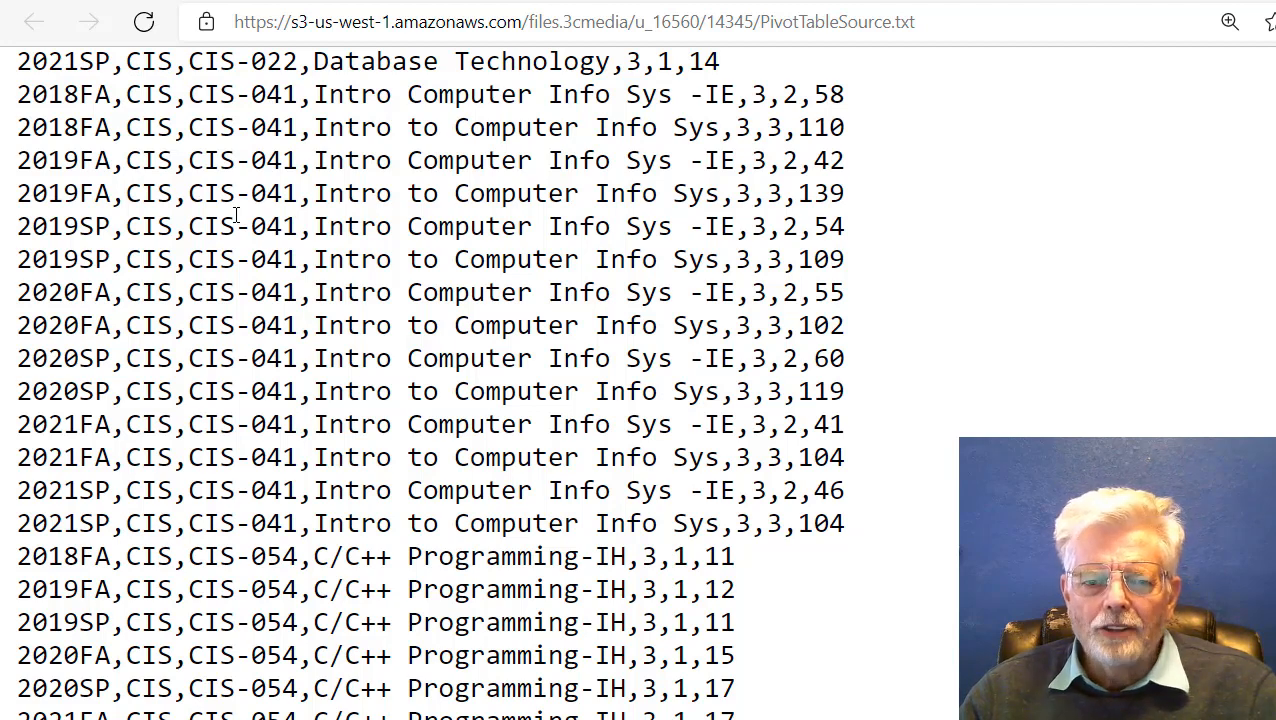
Step: Save PivotTableSource.txt to the computer and point out its .txt extension
key(ctrl+s)
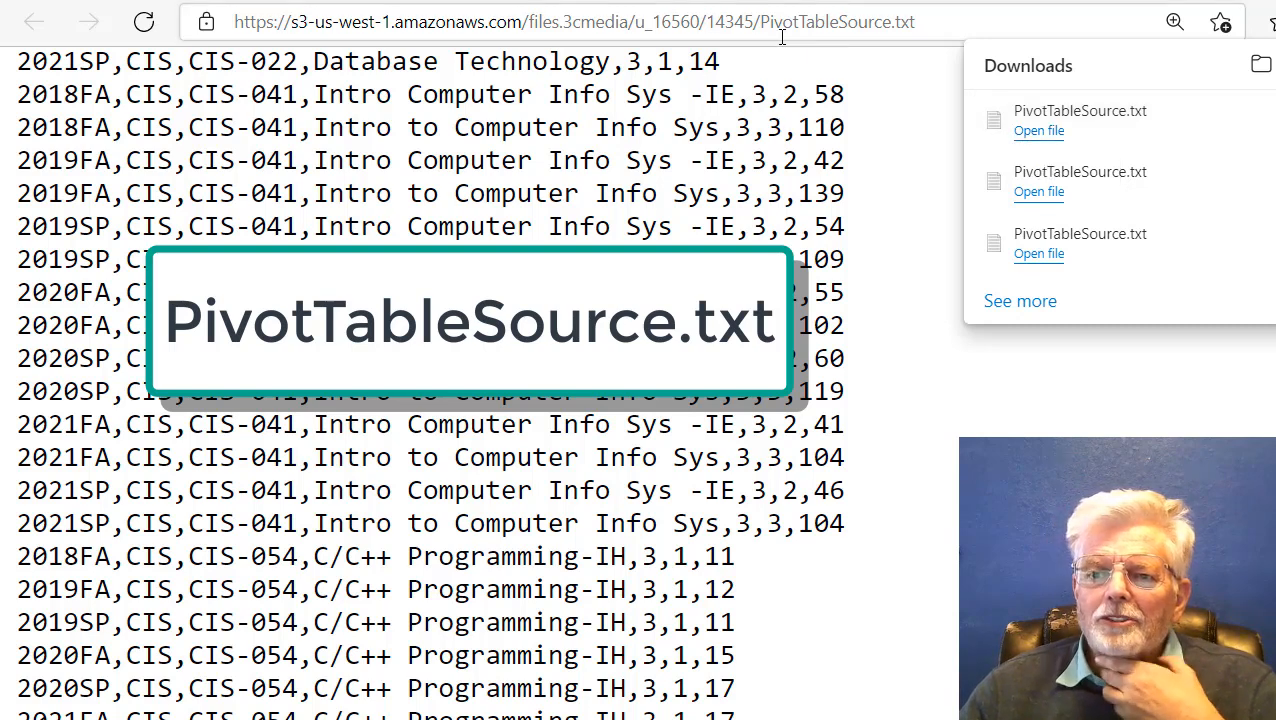
click(550, 22)
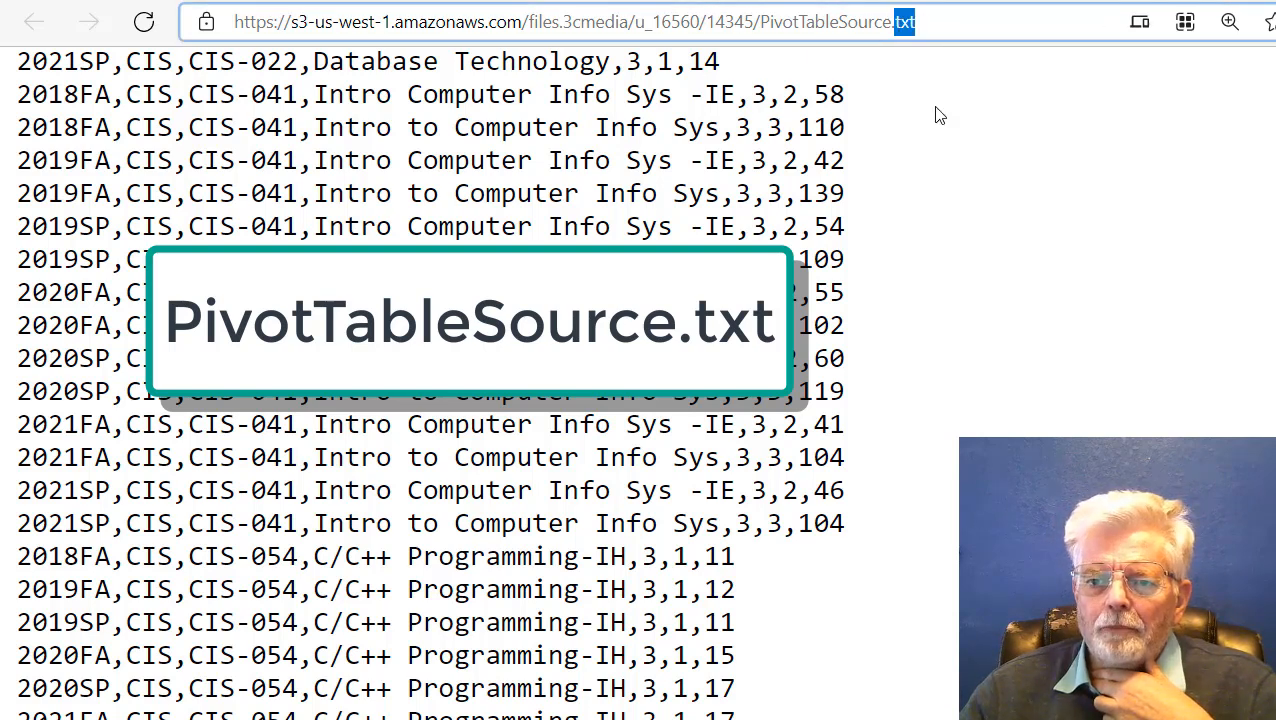
mouse_move(963, 306)
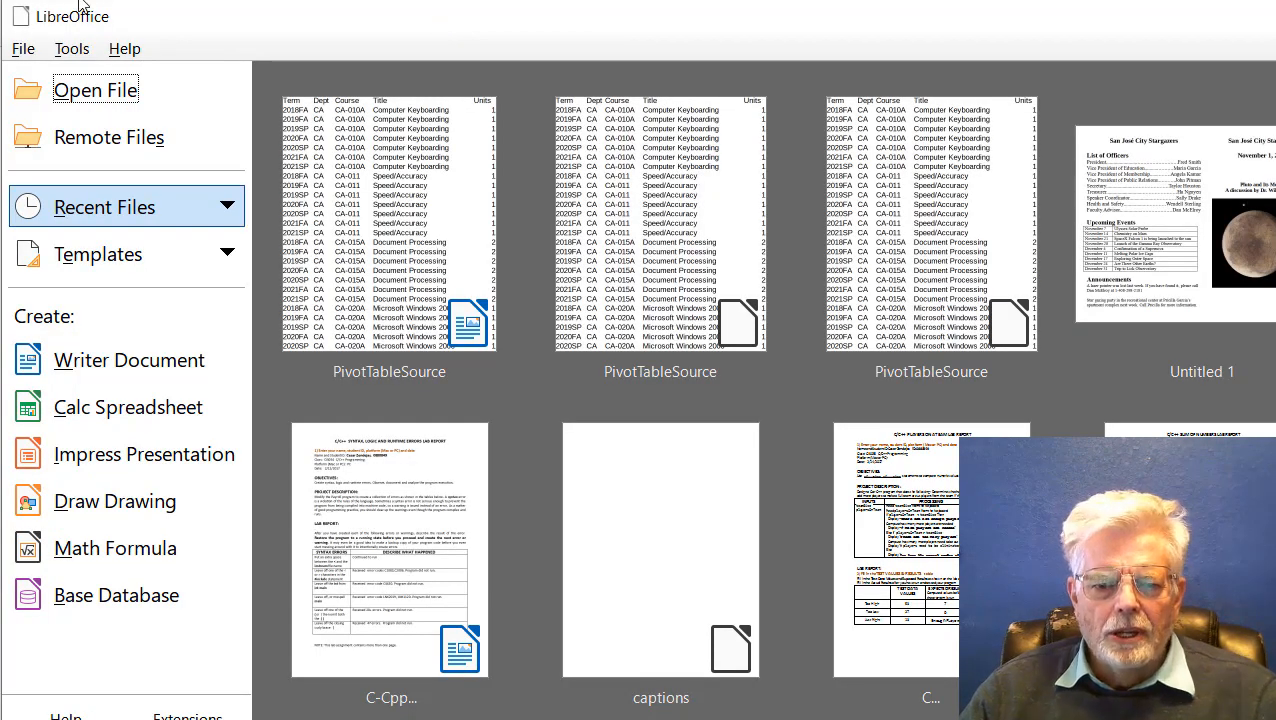
mouse_move(128, 407)
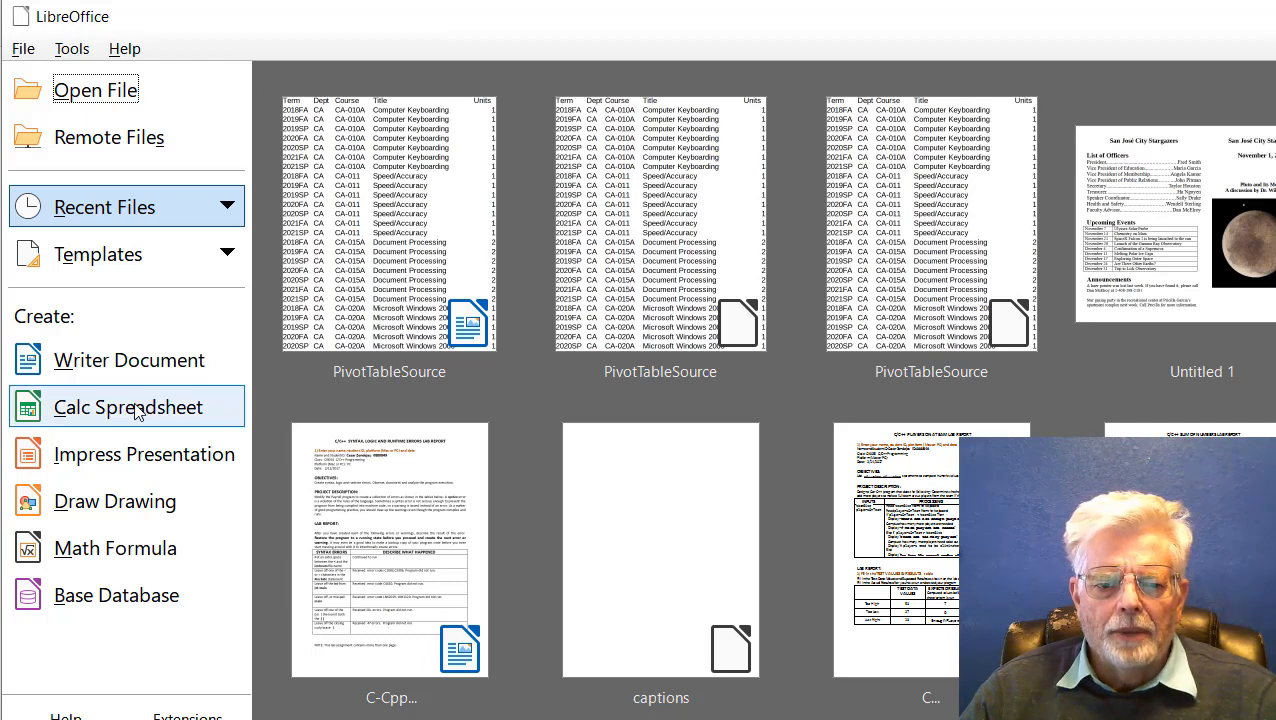
Step: Create a new blank Calc spreadsheet from the Start Center
click(127, 406)
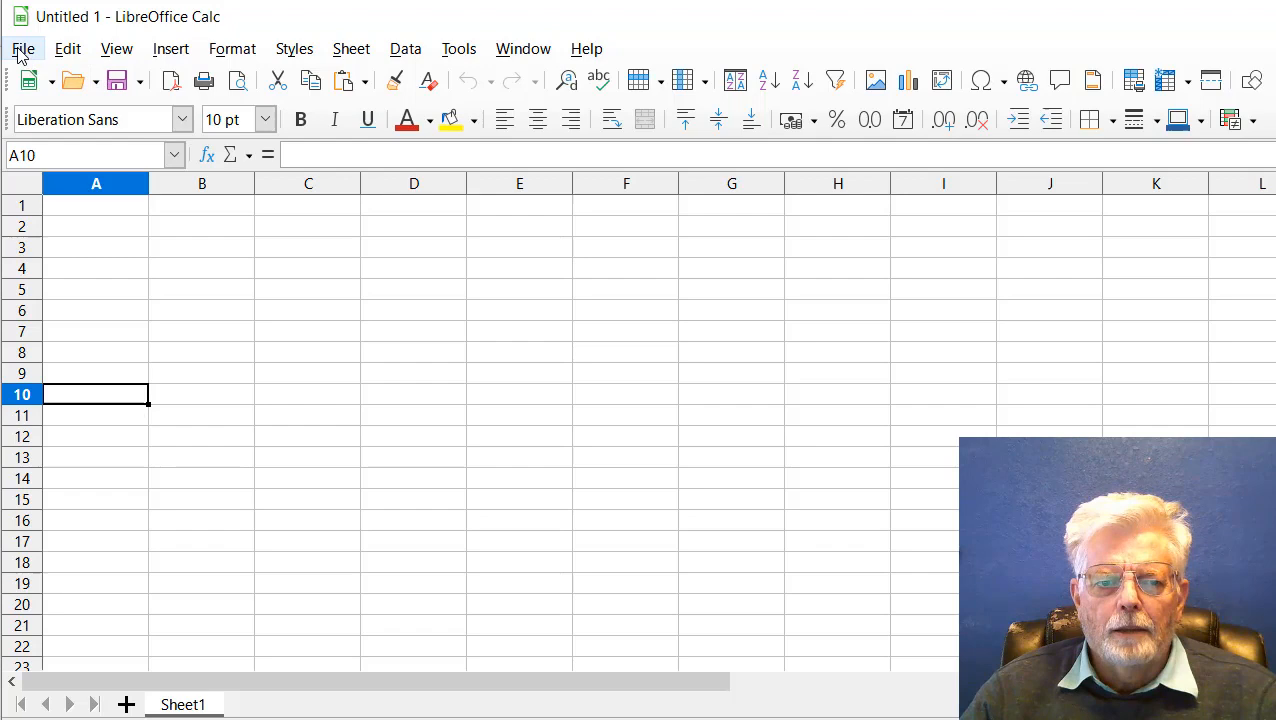
click(22, 48)
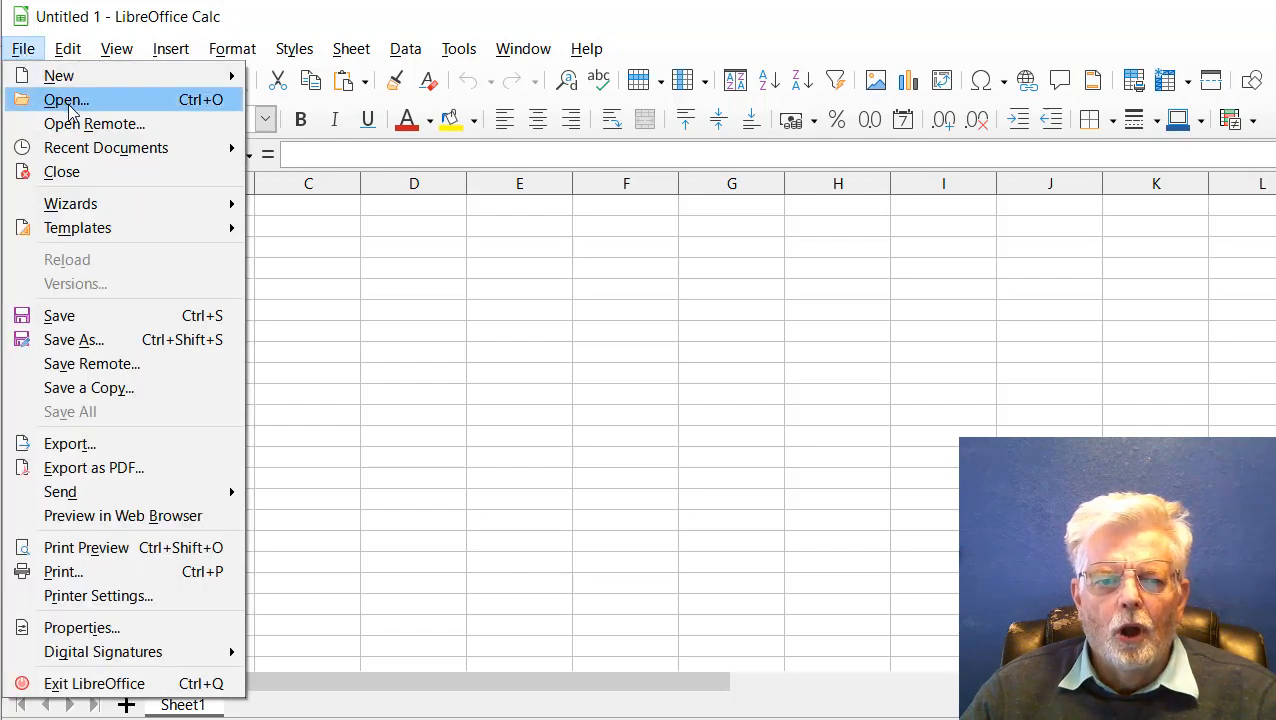
Step: Open PivotTableSource.txt from the Desktop folder in Calc
click(66, 99)
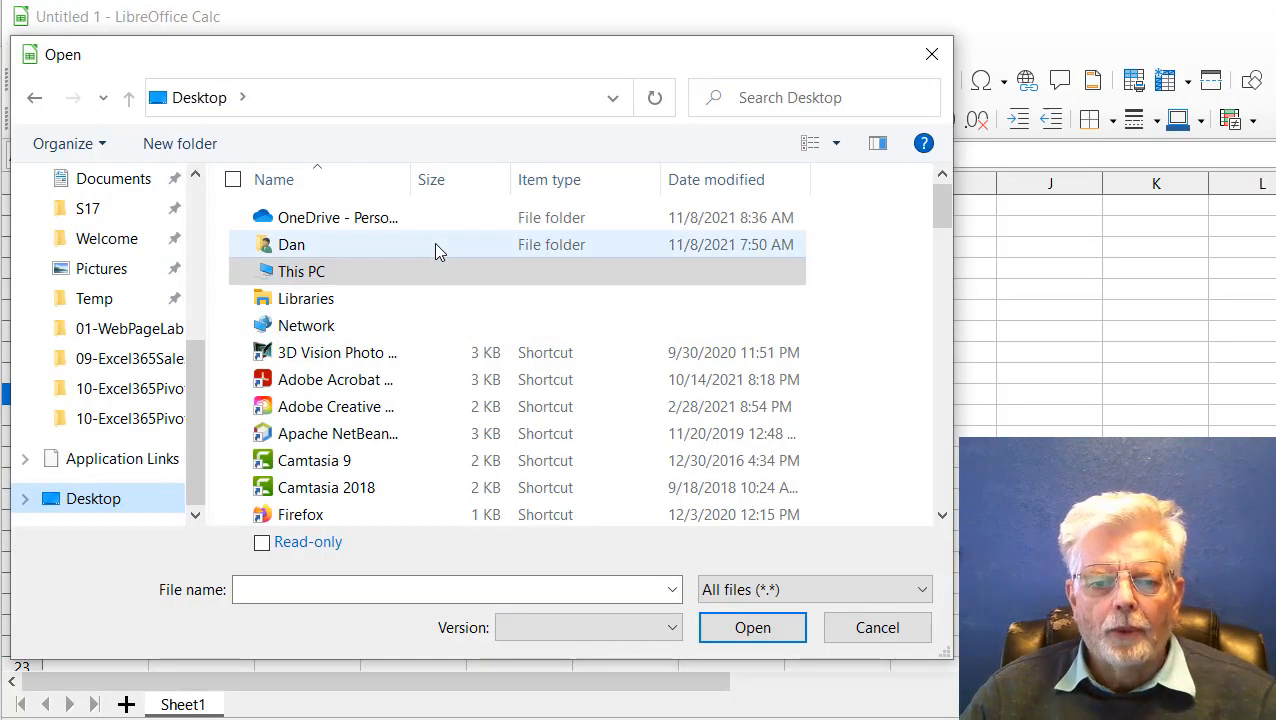
scroll(down, 3)
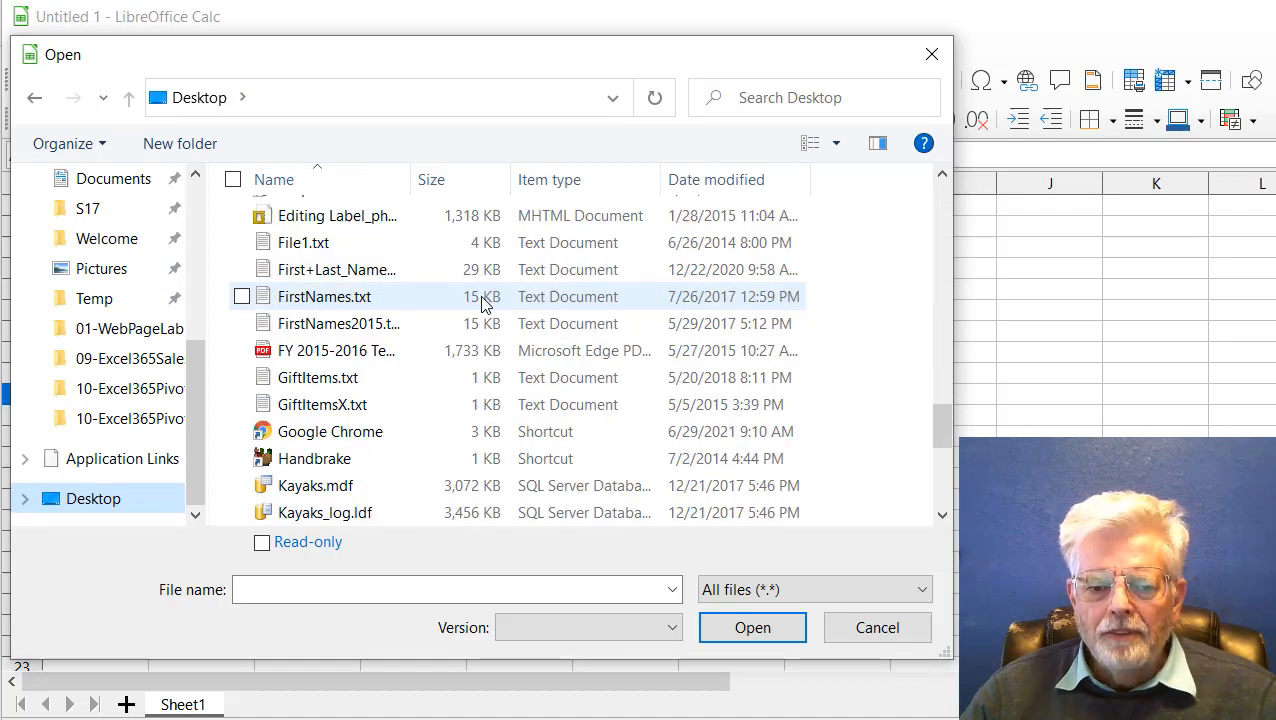
scroll(down, 3)
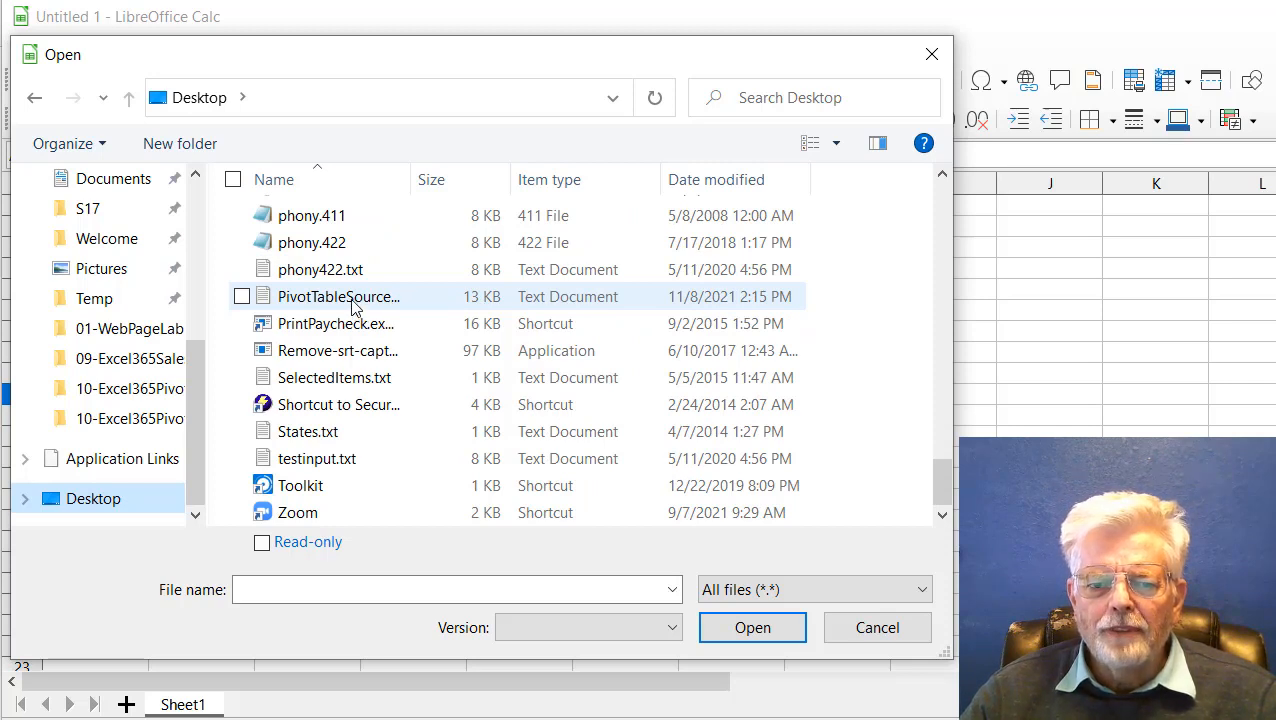
click(338, 296)
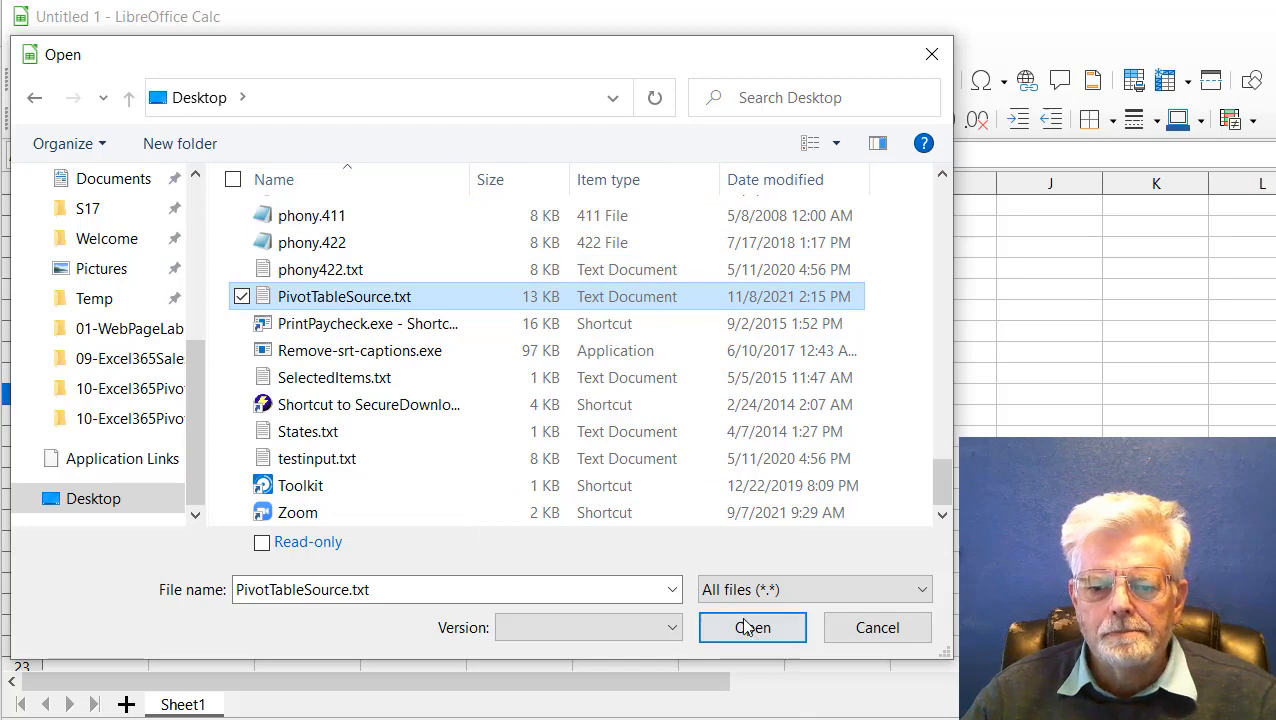
click(752, 627)
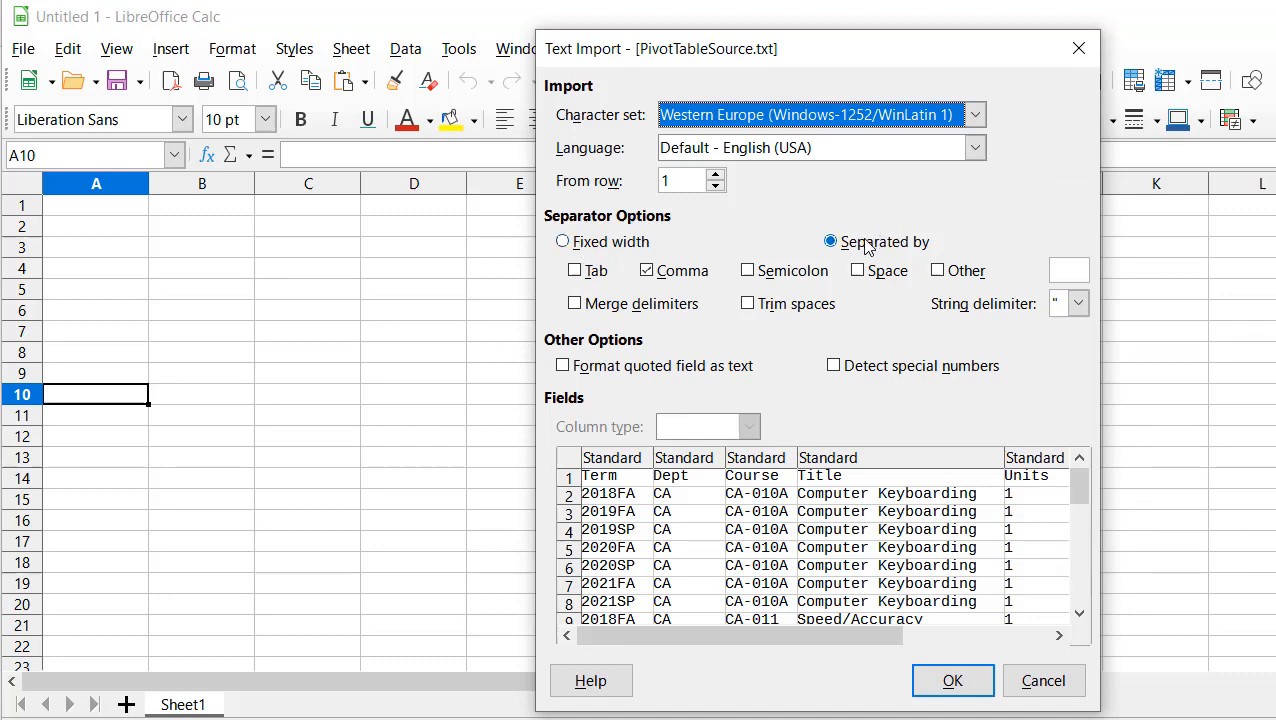
Step: Import the text split at commas into seven columns, Term through Enrollments
click(647, 270)
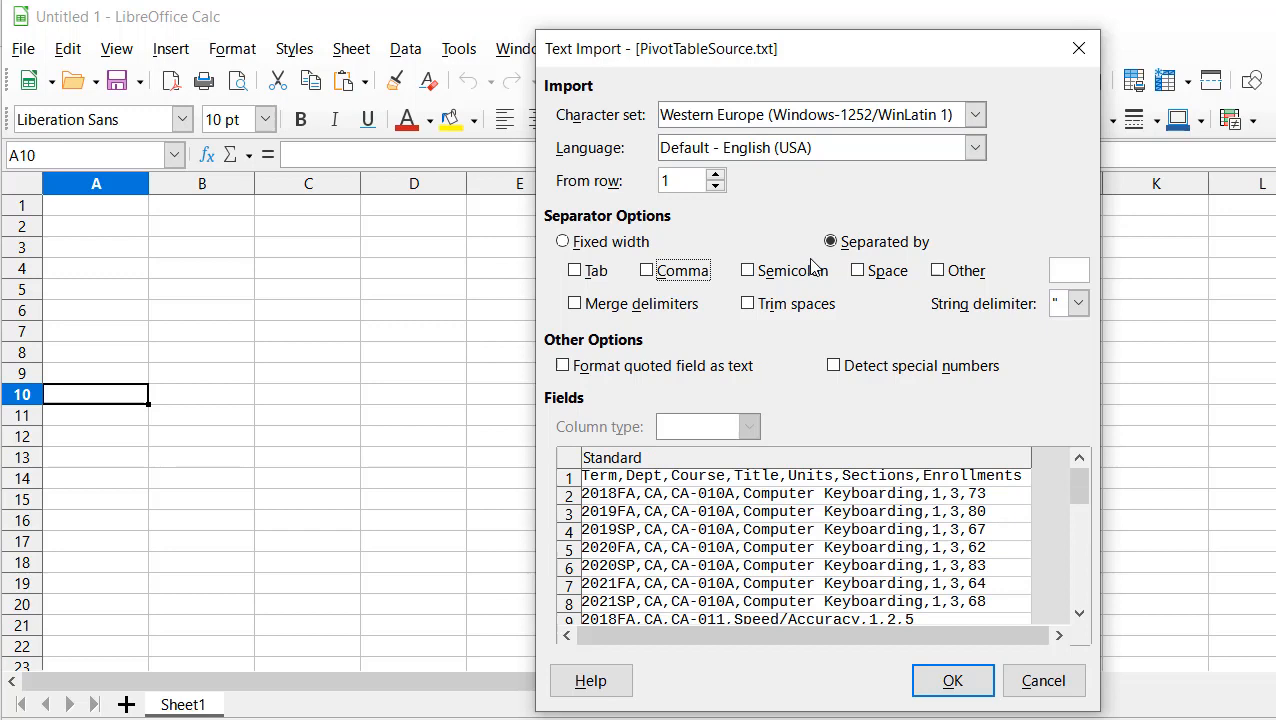
mouse_move(595, 503)
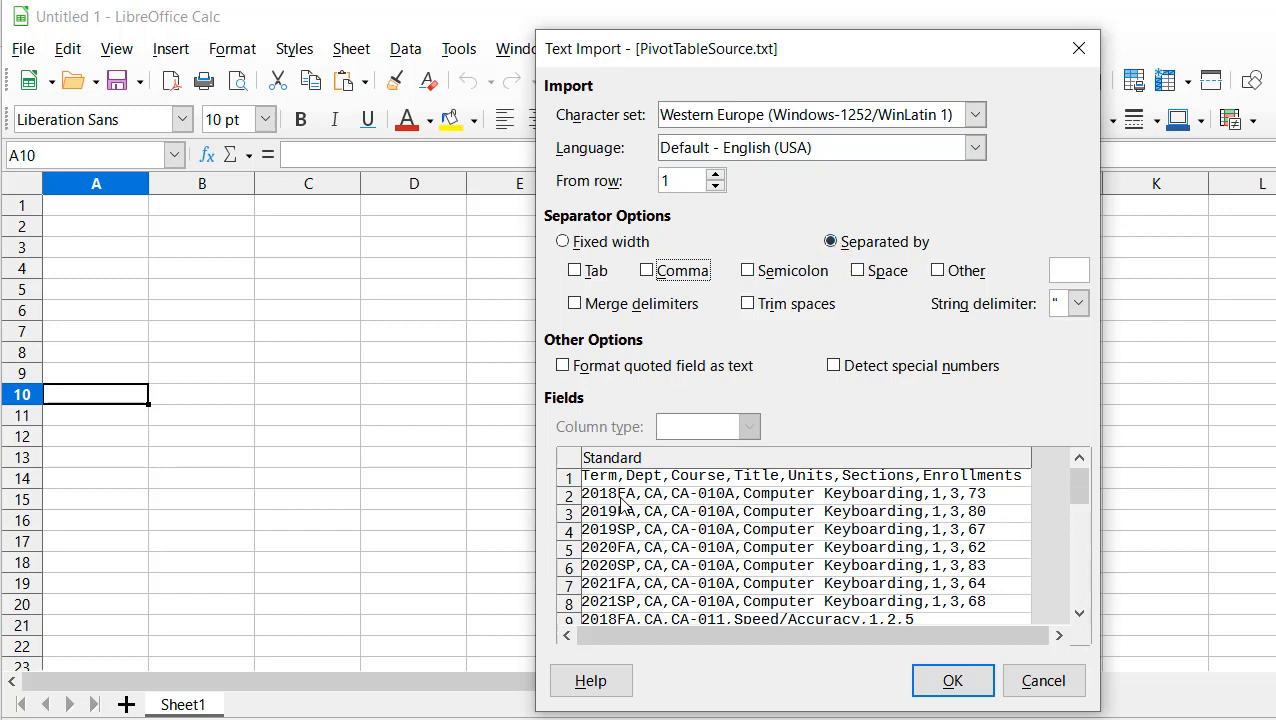
click(647, 270)
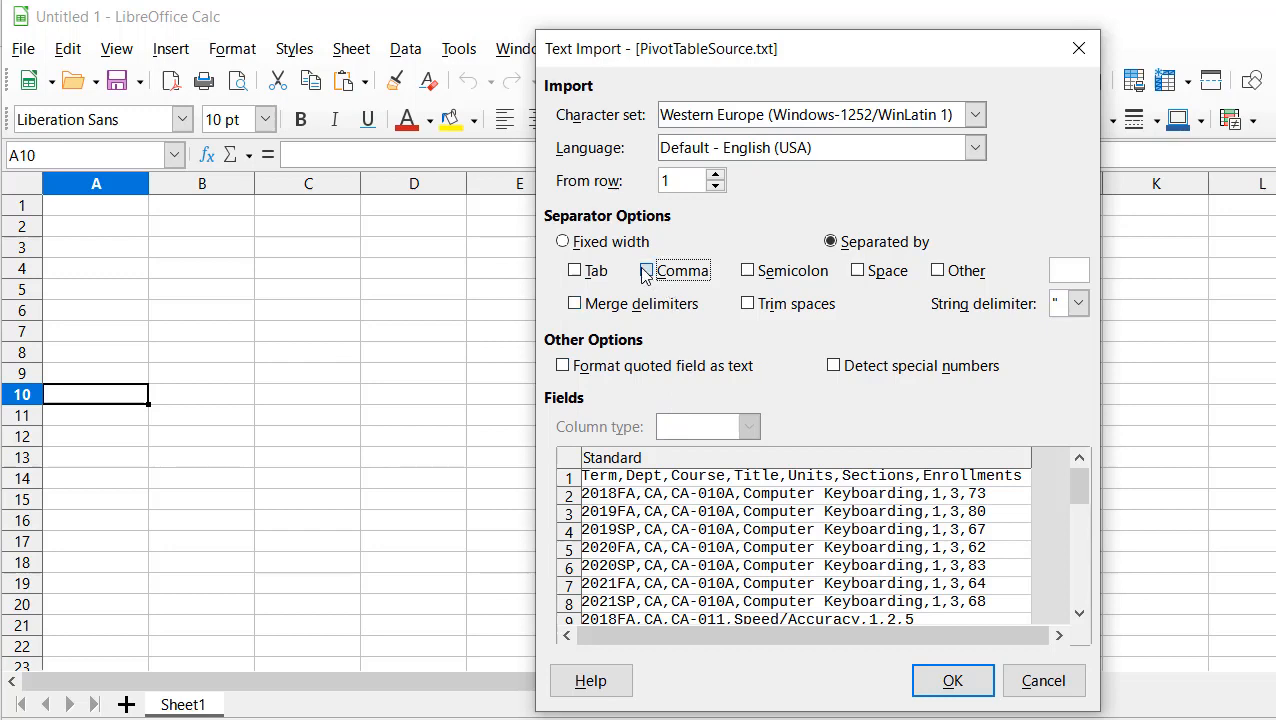
click(647, 270)
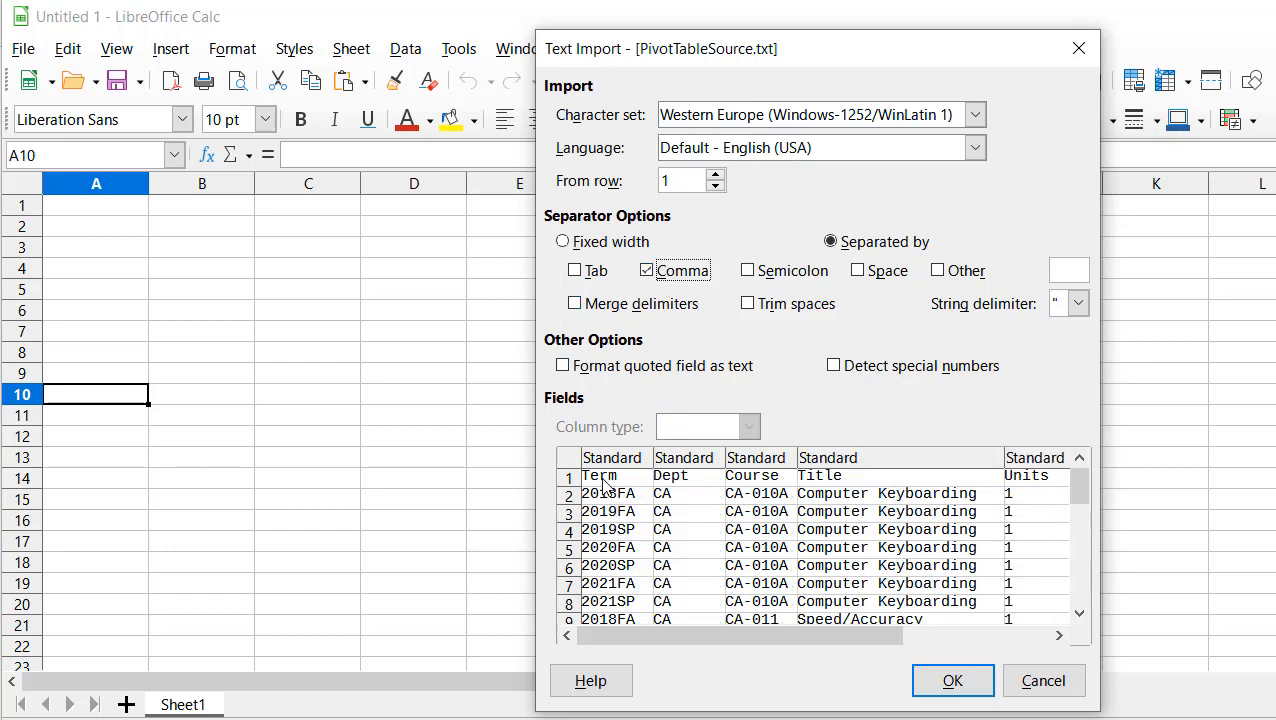
click(598, 475)
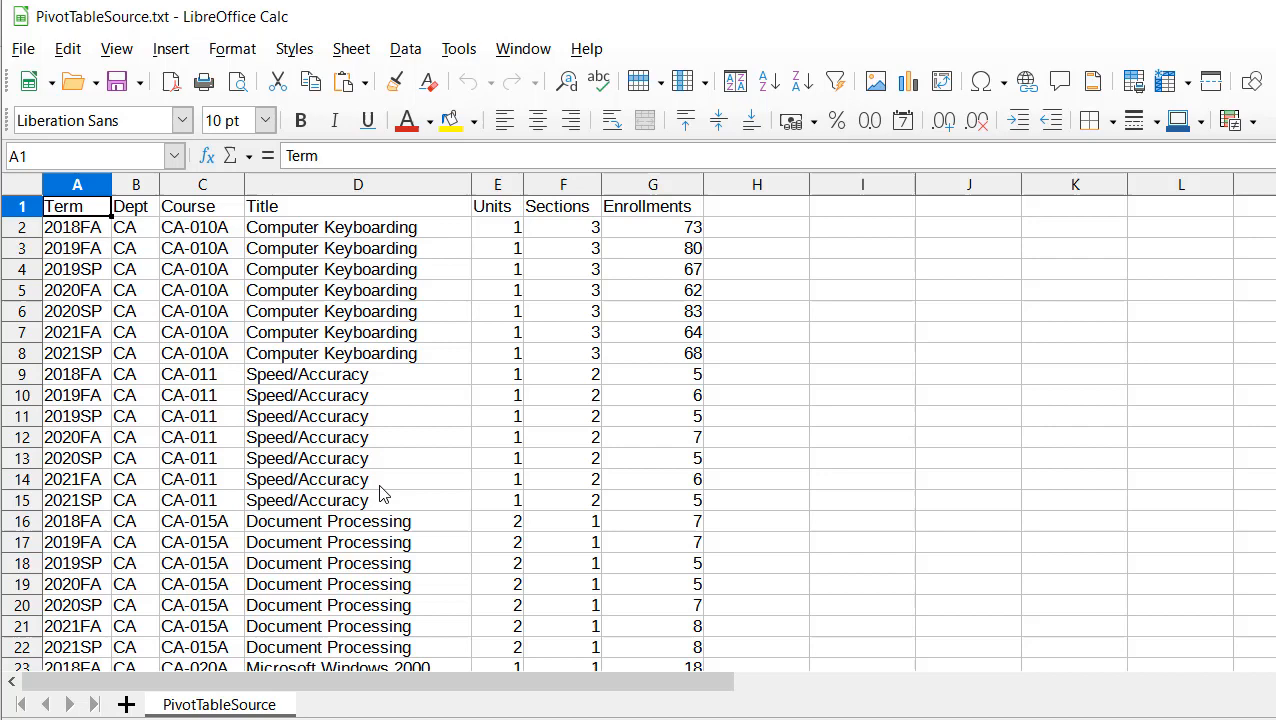
mouse_move(185, 47)
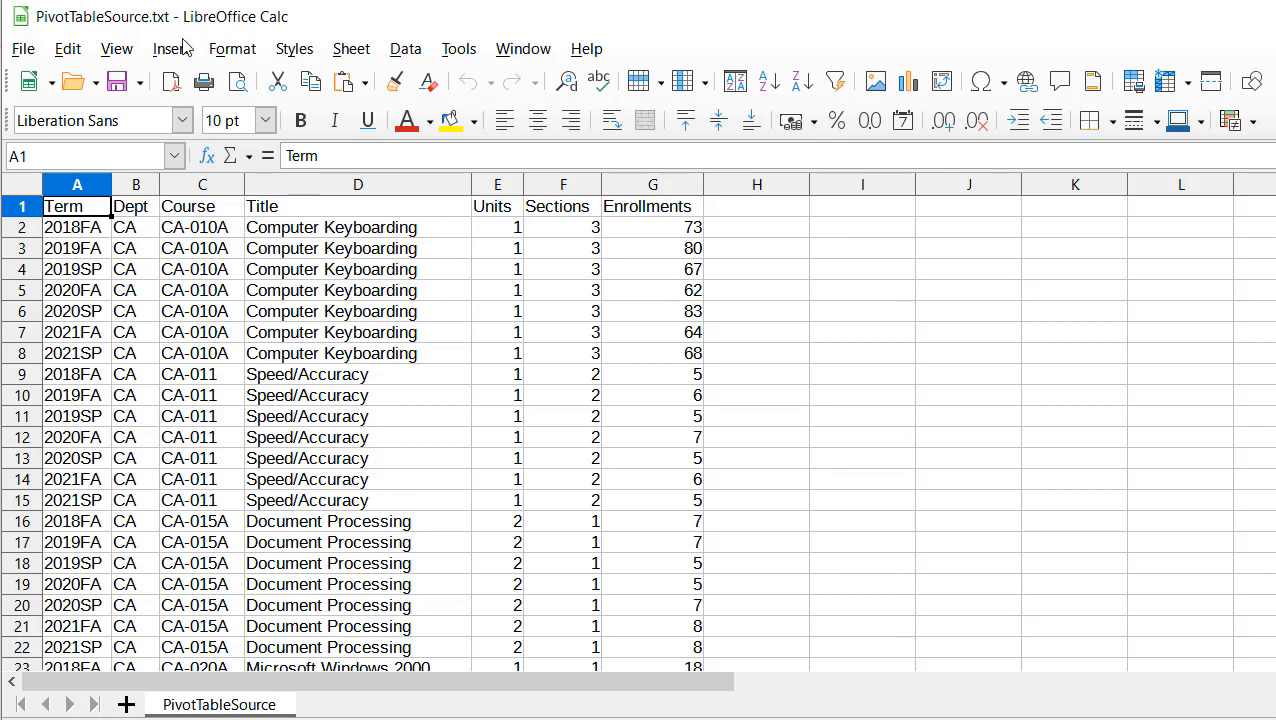
Step: Insert a pivot table using the current selection as its source range
click(170, 48)
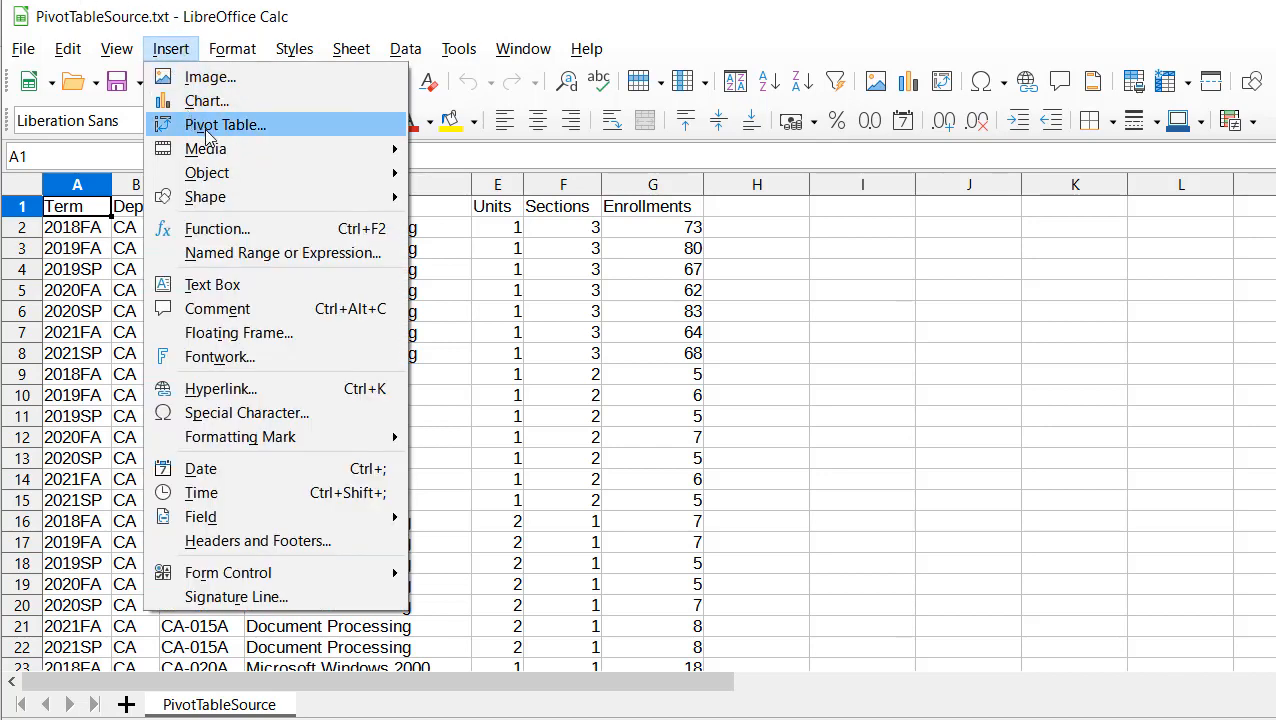
click(224, 124)
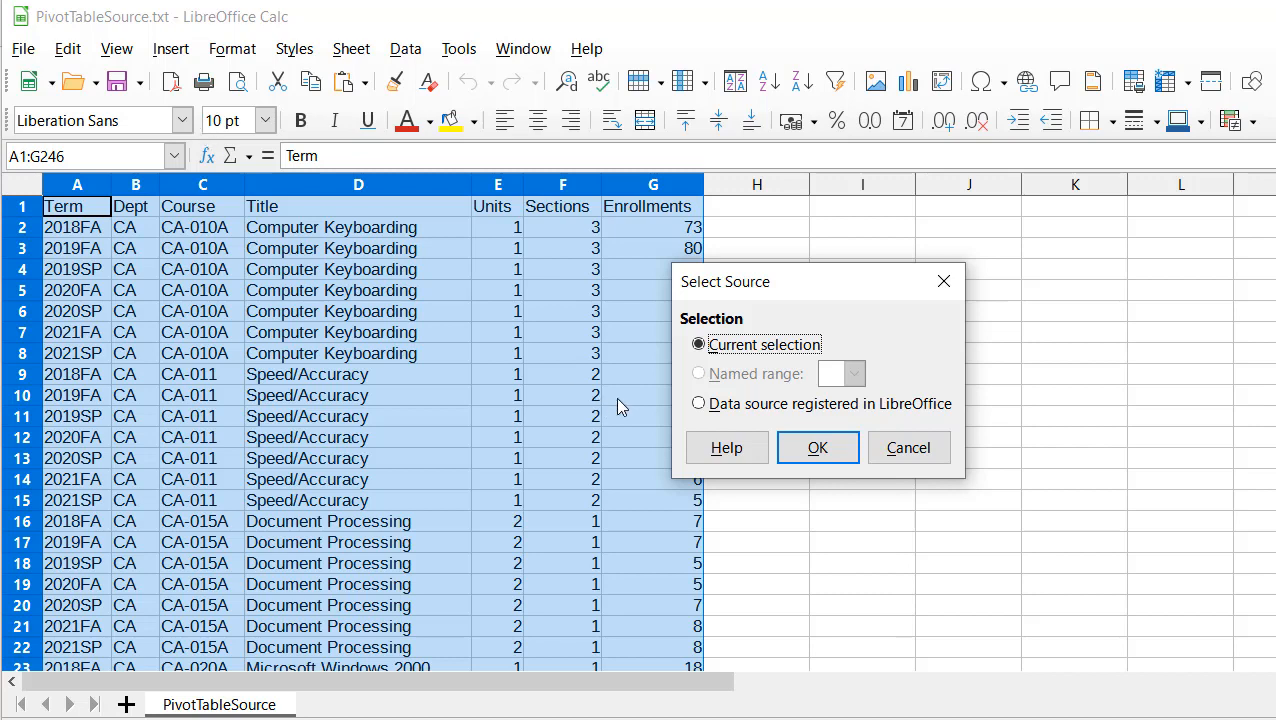
click(817, 447)
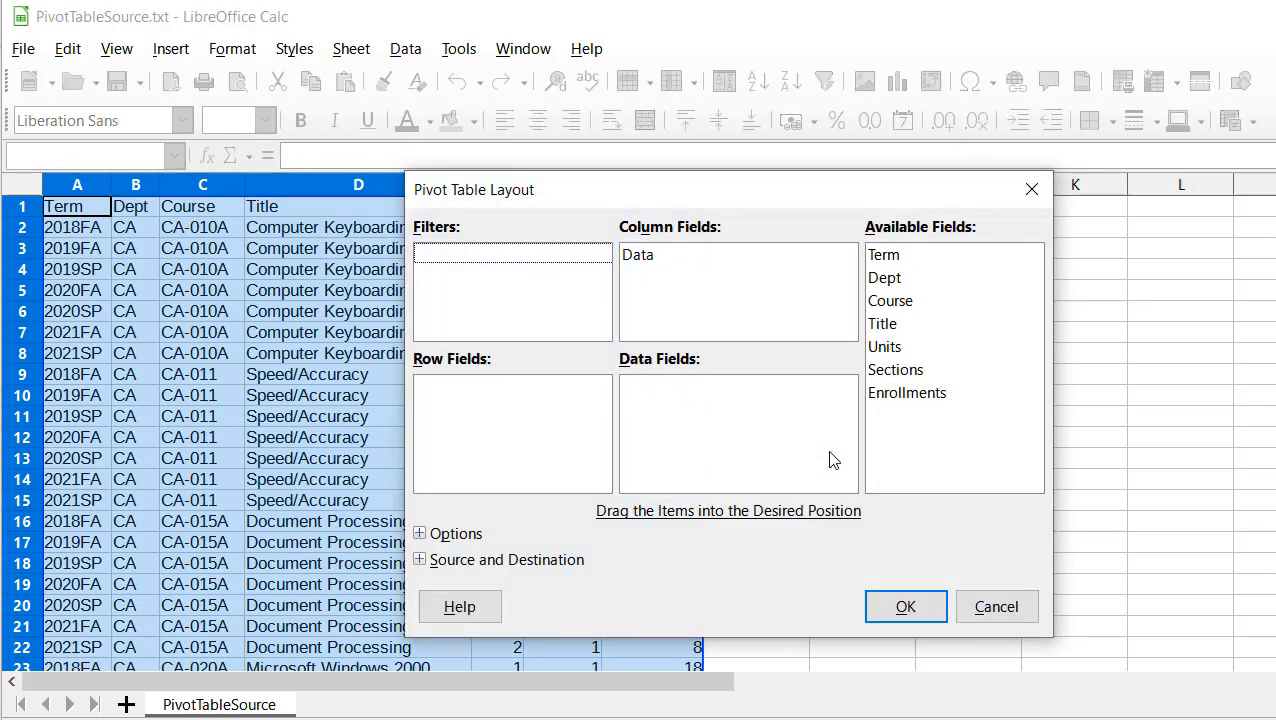
mouse_move(690, 349)
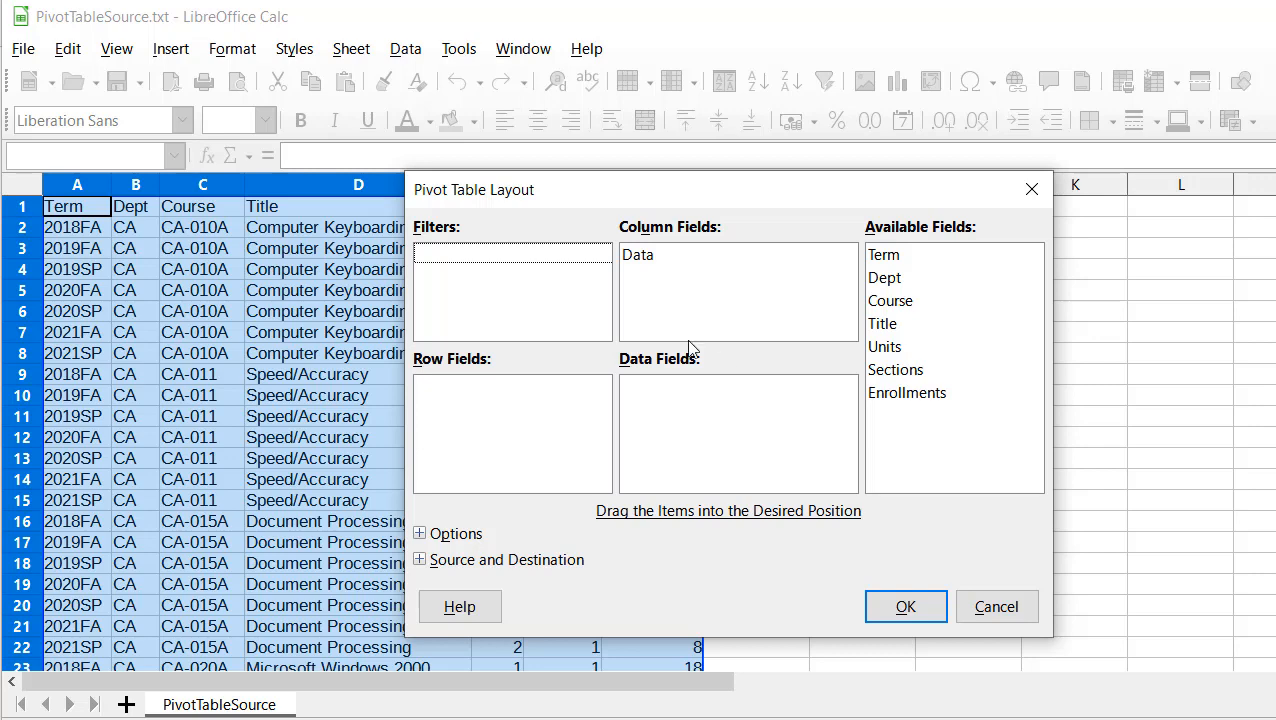
mouse_move(714, 283)
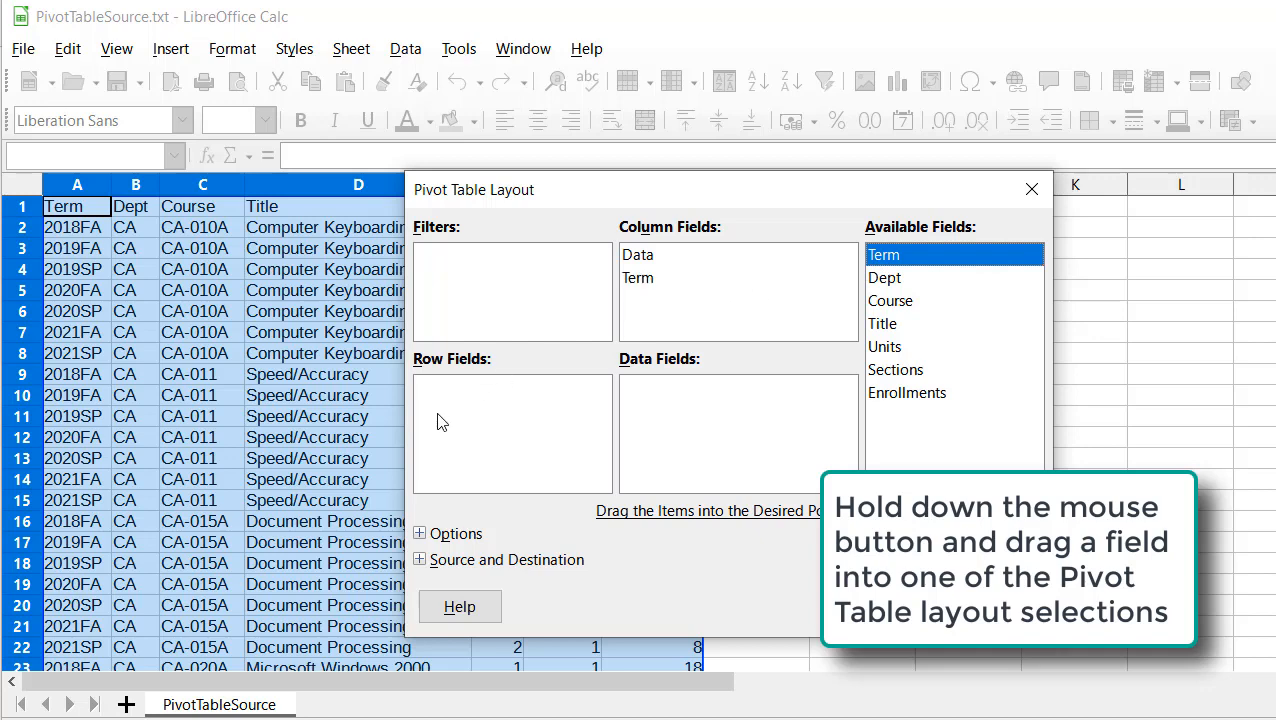
mouse_move(890, 283)
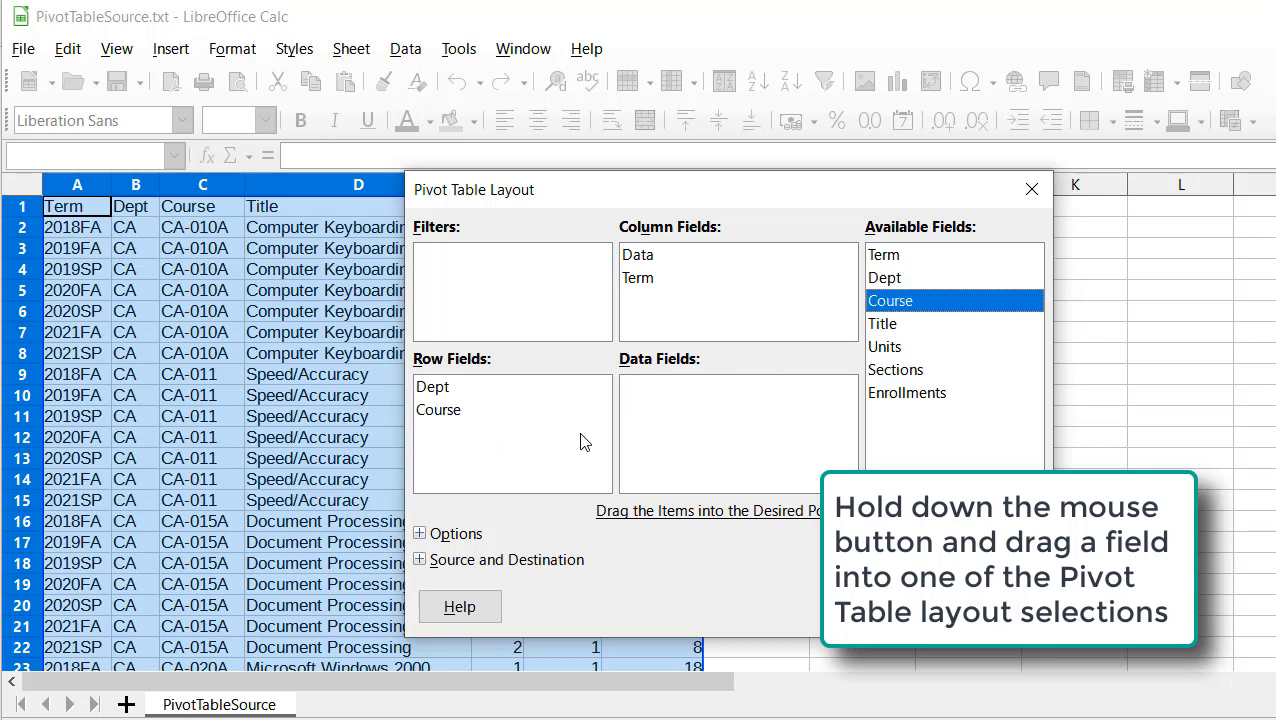
mouse_move(895, 398)
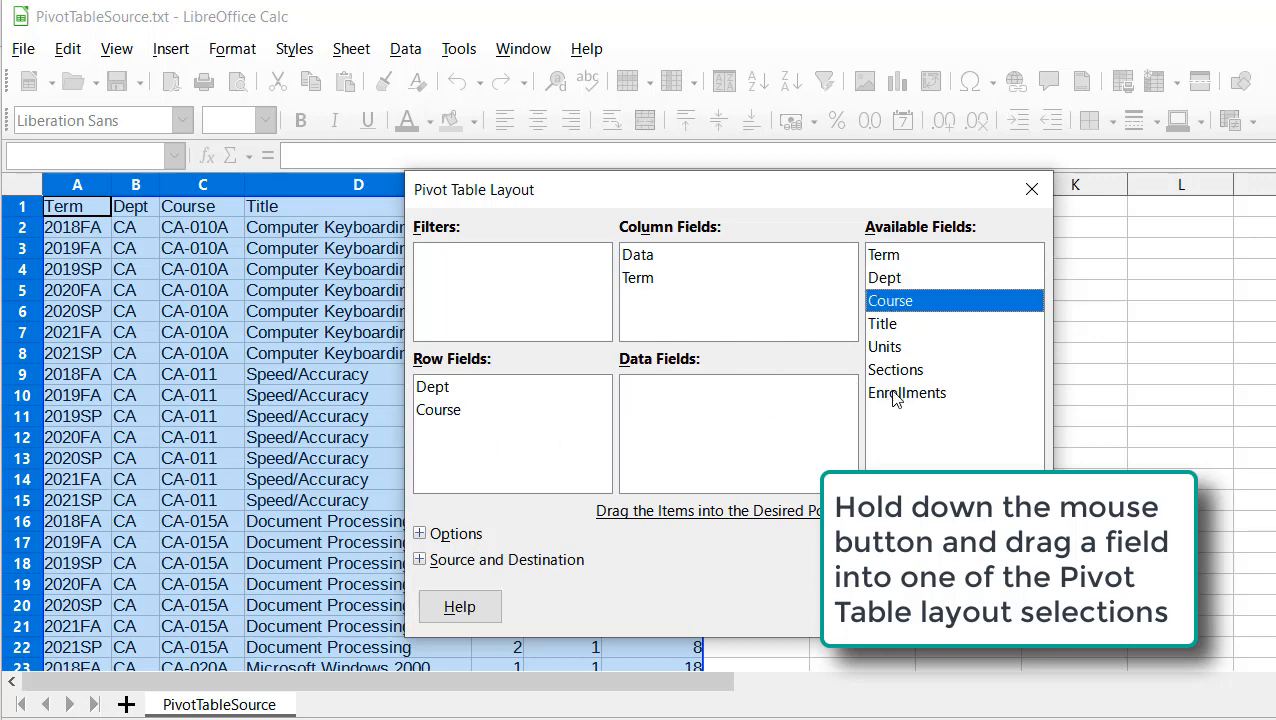
Step: Drag Enrollments into Data Fields so the pivot table sums enrollments
drag(907, 393, 700, 400)
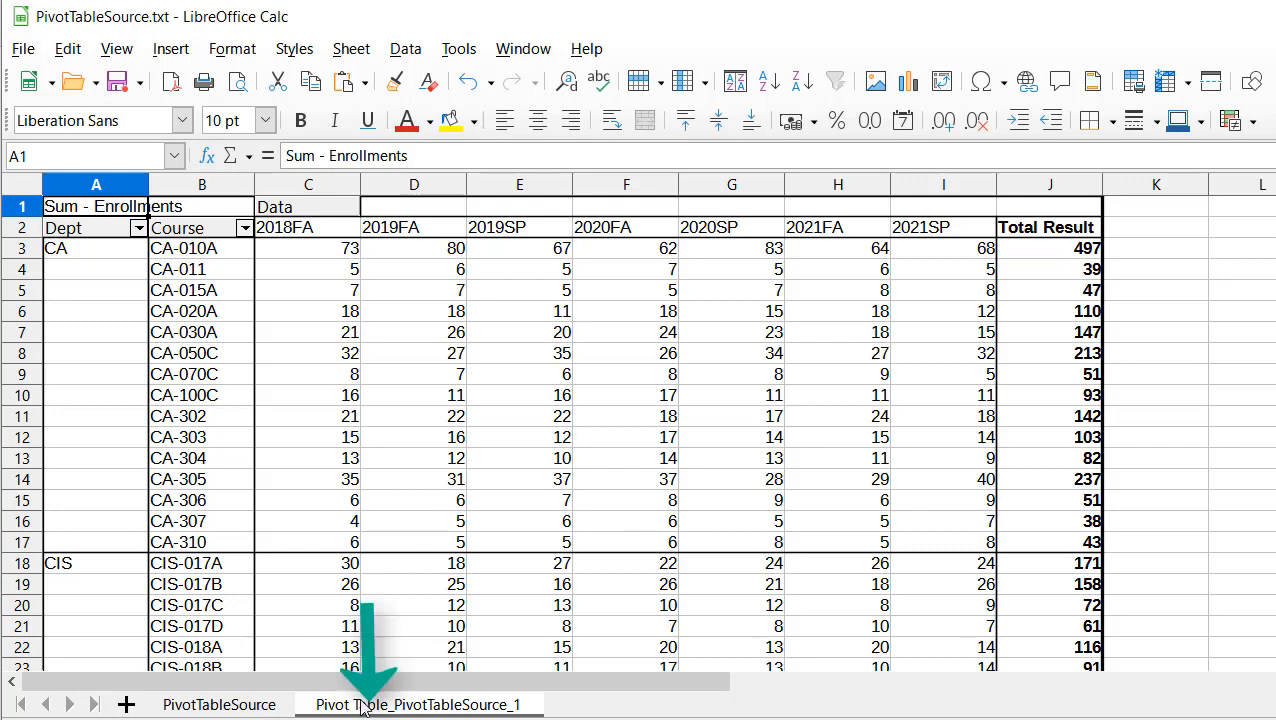
click(219, 704)
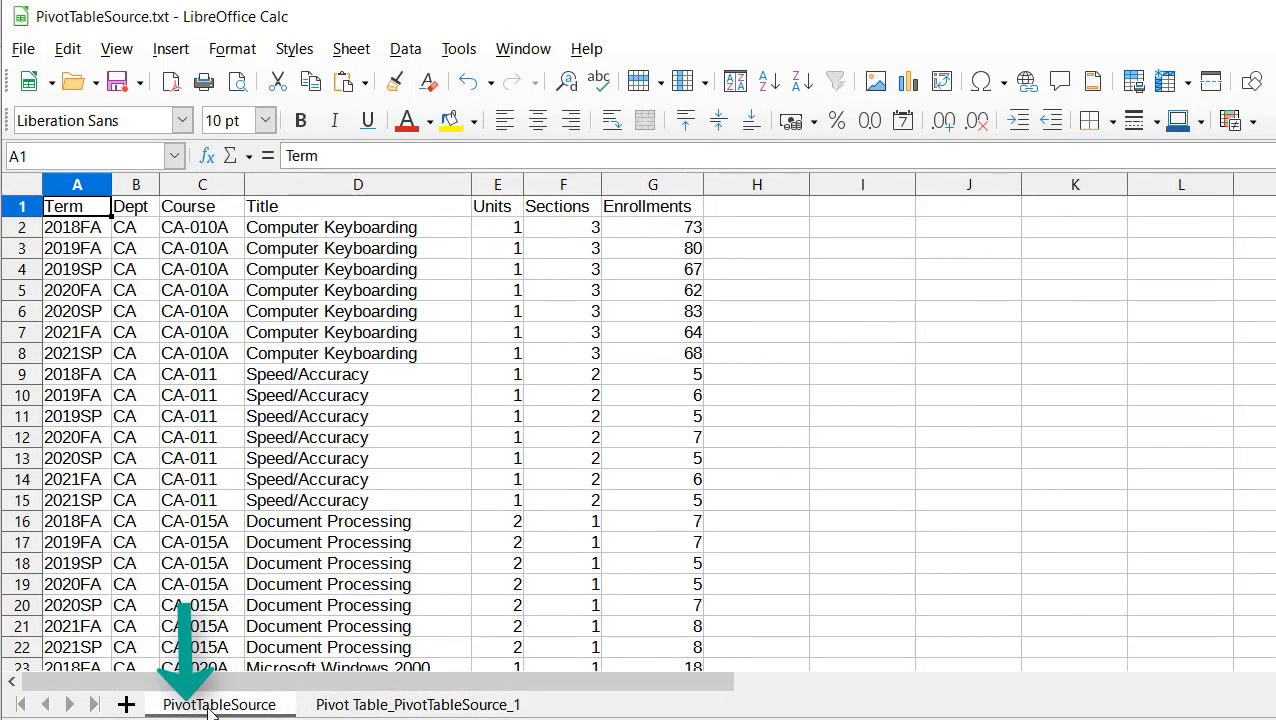
click(417, 704)
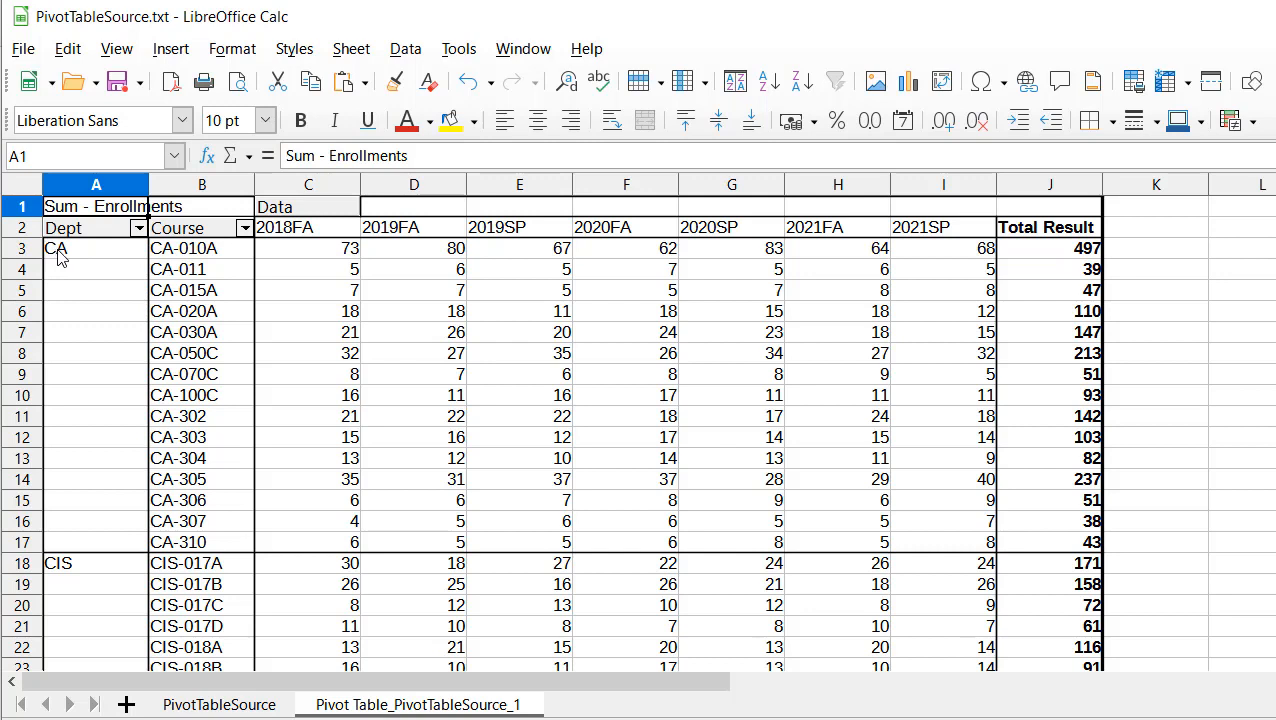
mouse_move(165, 425)
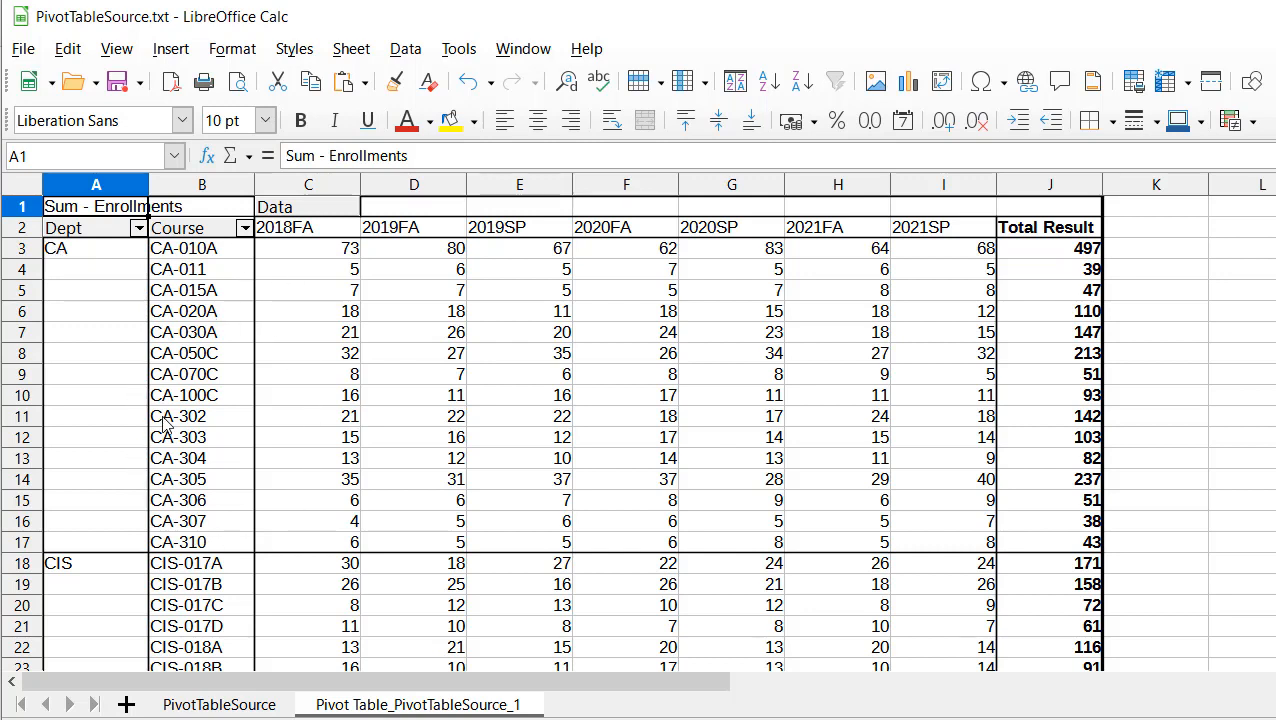
mouse_move(324, 324)
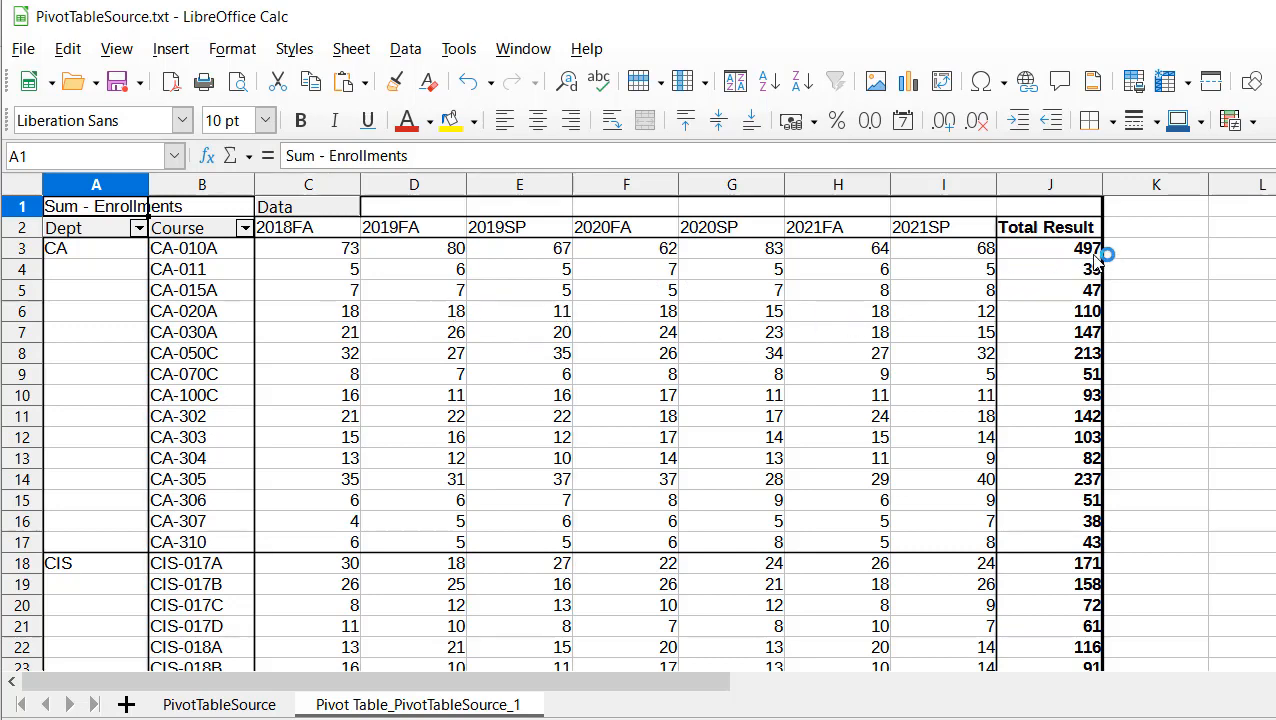
mouse_move(210, 458)
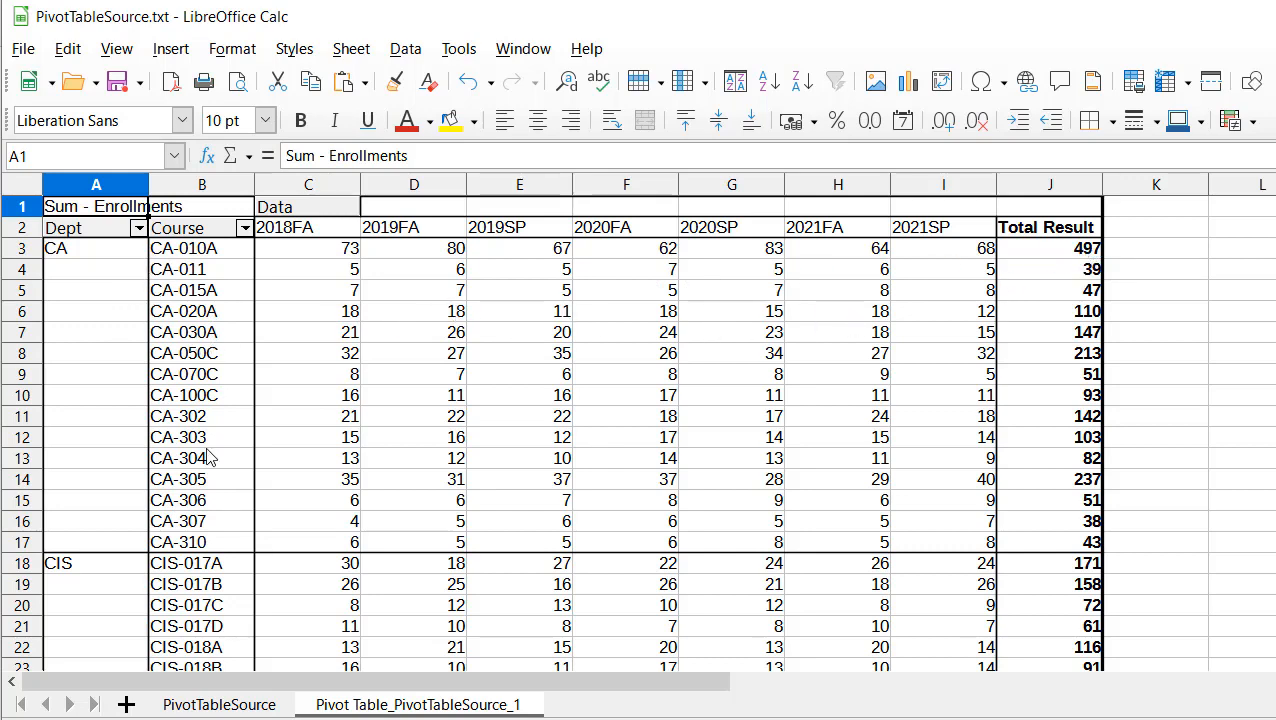
scroll(down, 3)
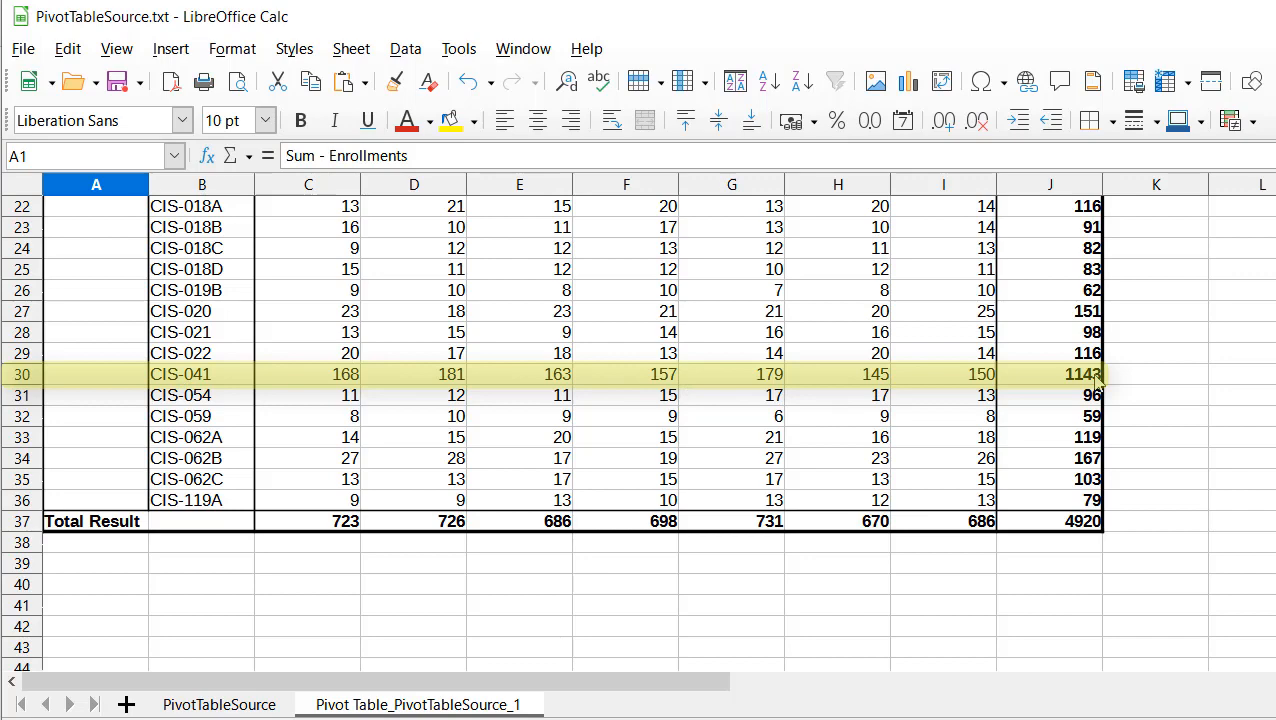
click(1050, 521)
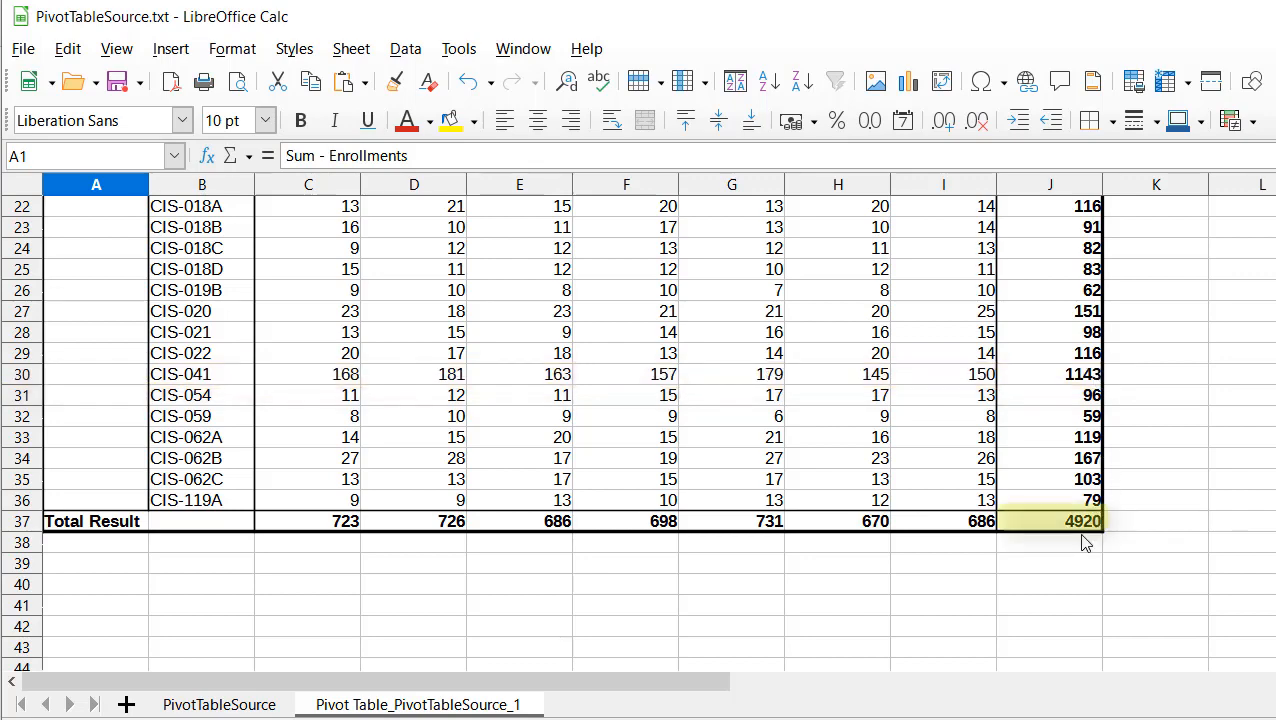
mouse_move(1085, 538)
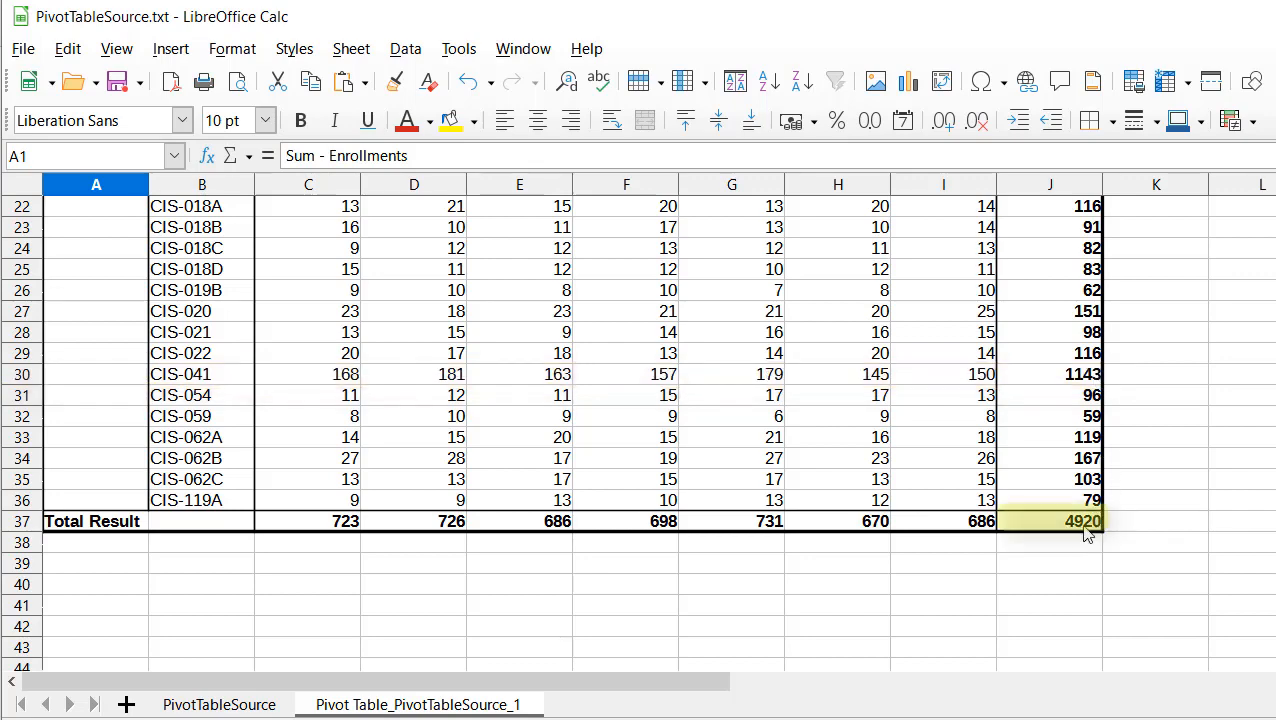